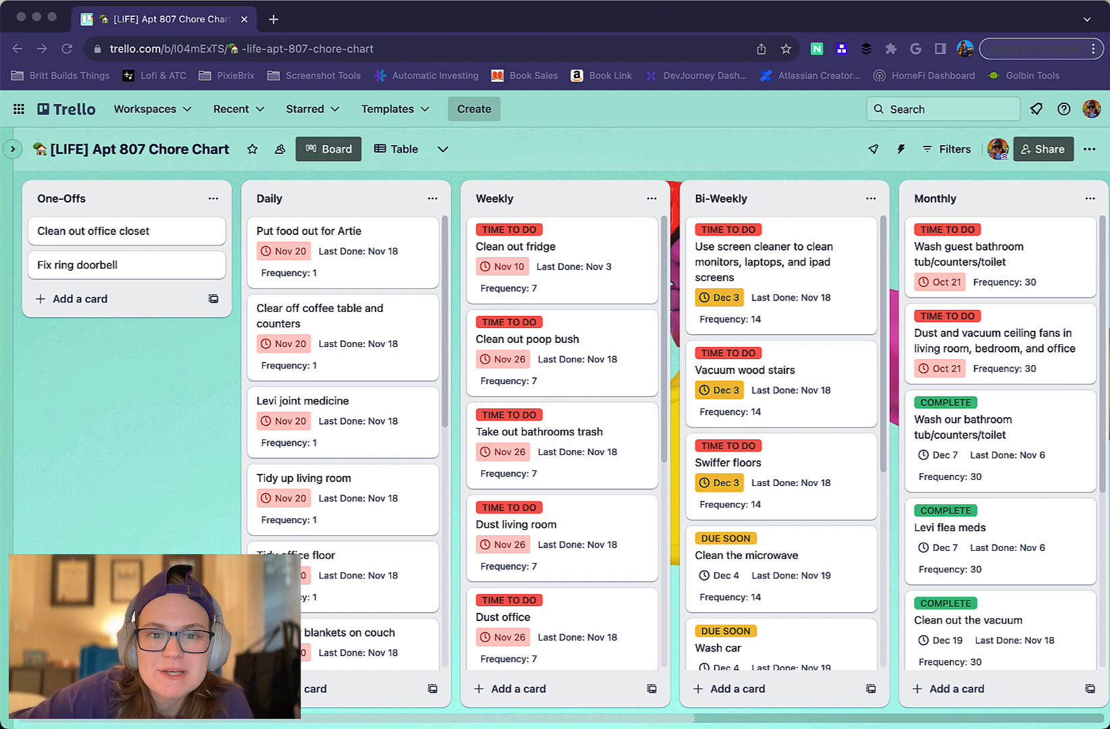
- Scan across the chore chart board's lists from Daily to Quarterly
scroll("right", 3)
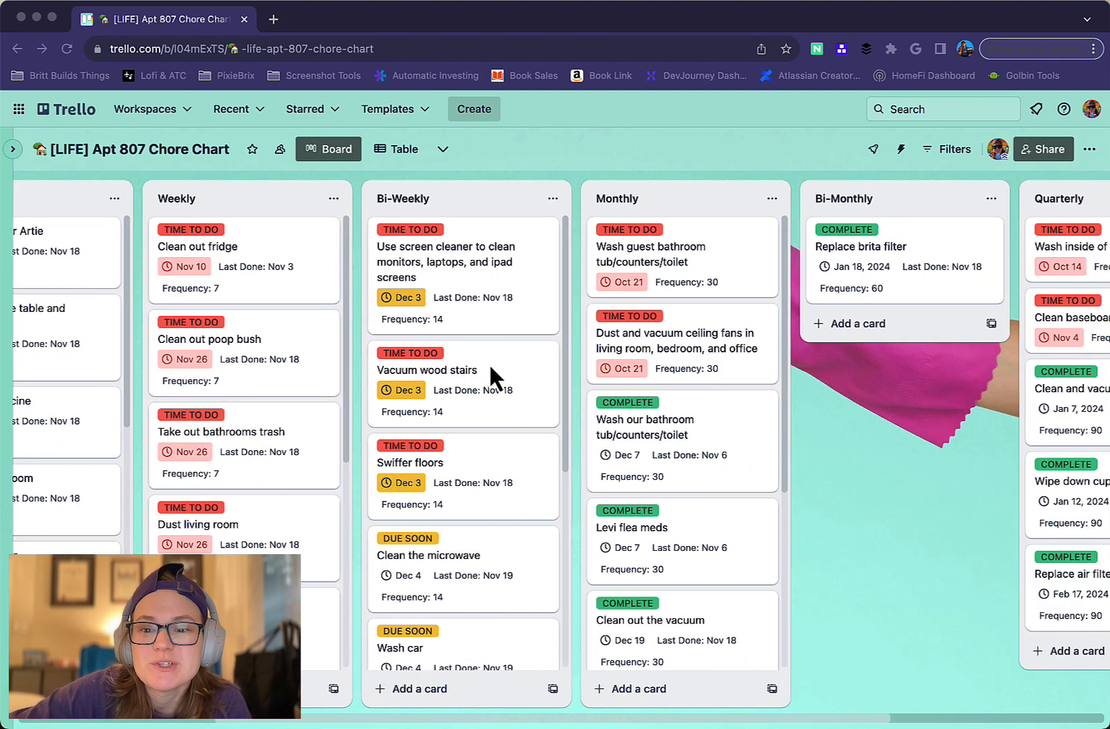
scroll("left", 3)
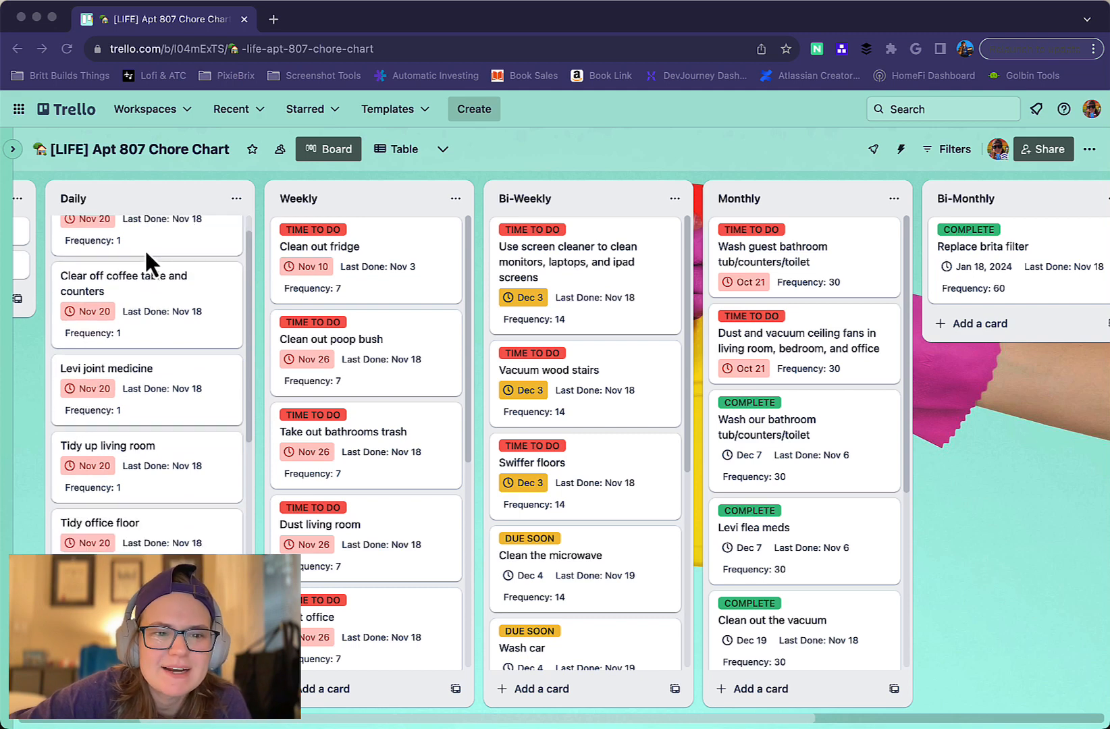
scroll("right", 3)
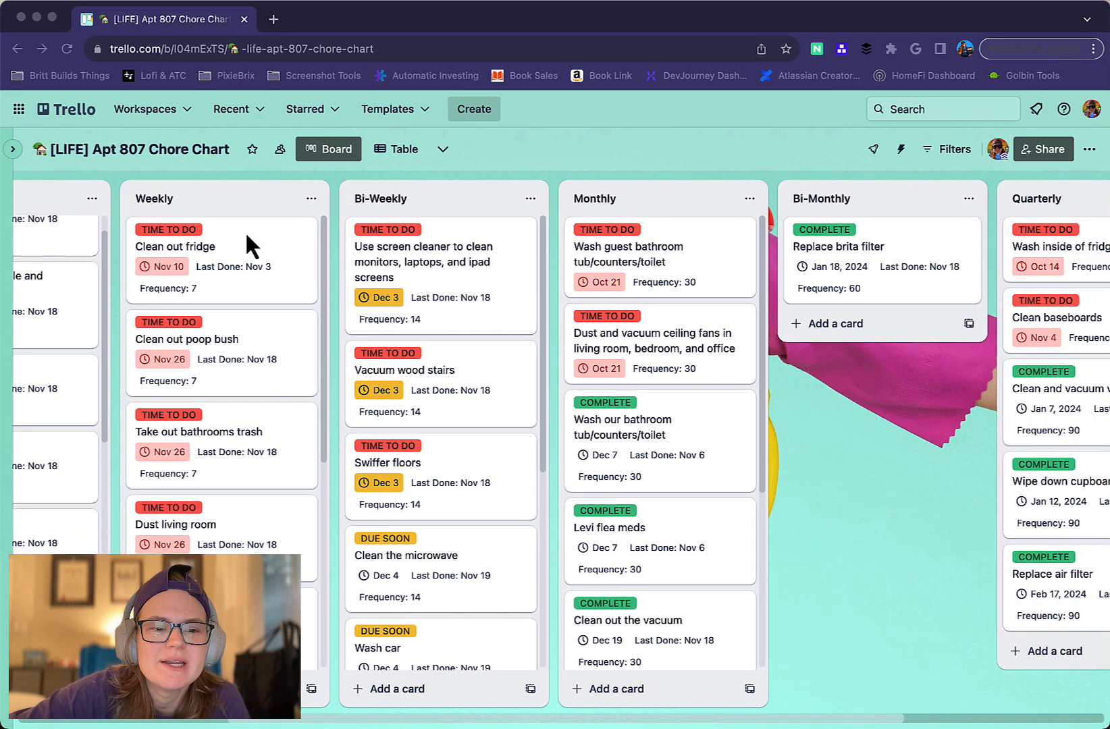
mouse_move(818, 302)
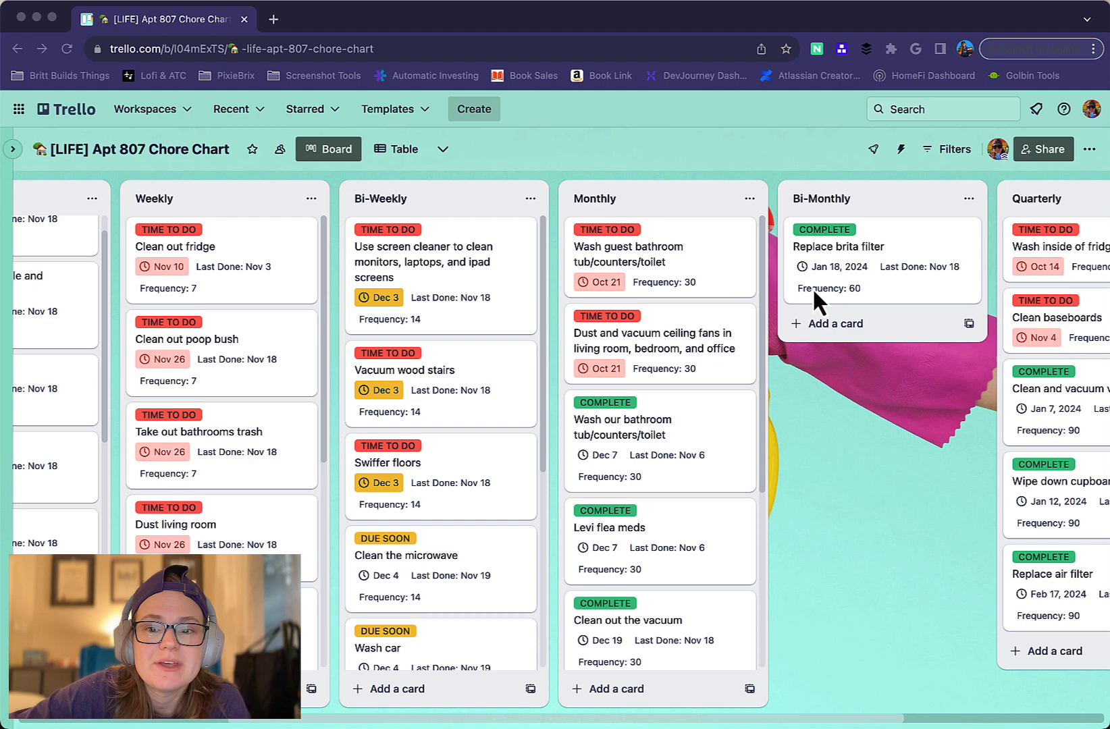
scroll("right", 3)
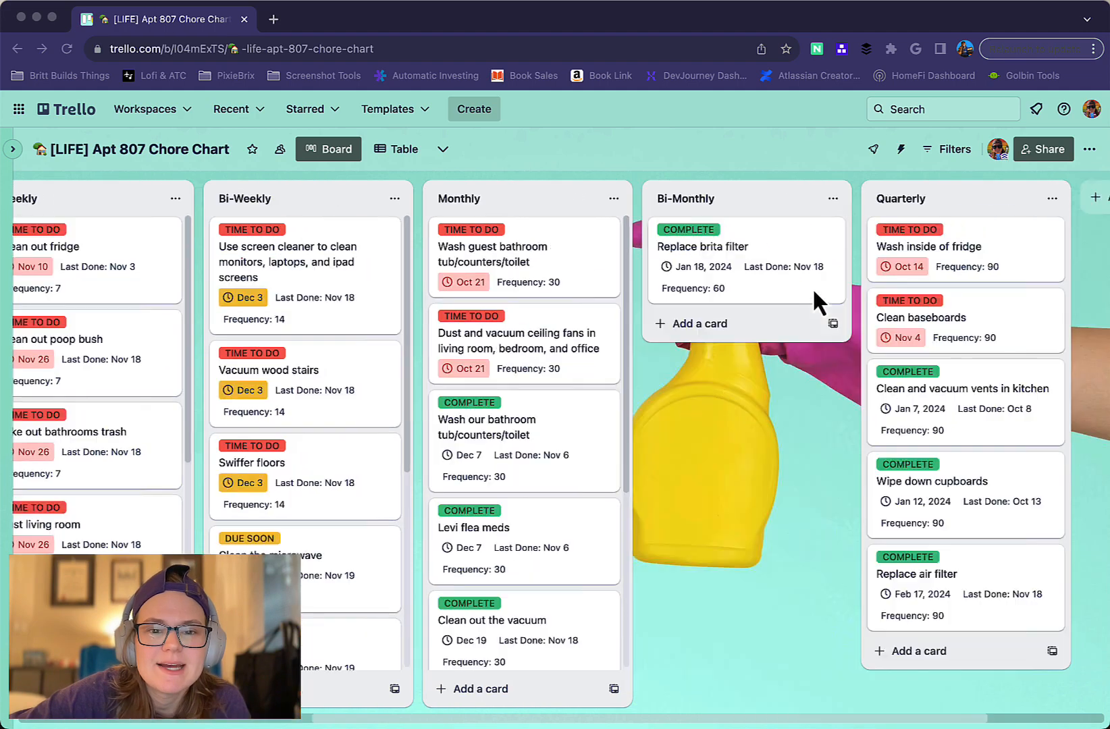
scroll("left", 3)
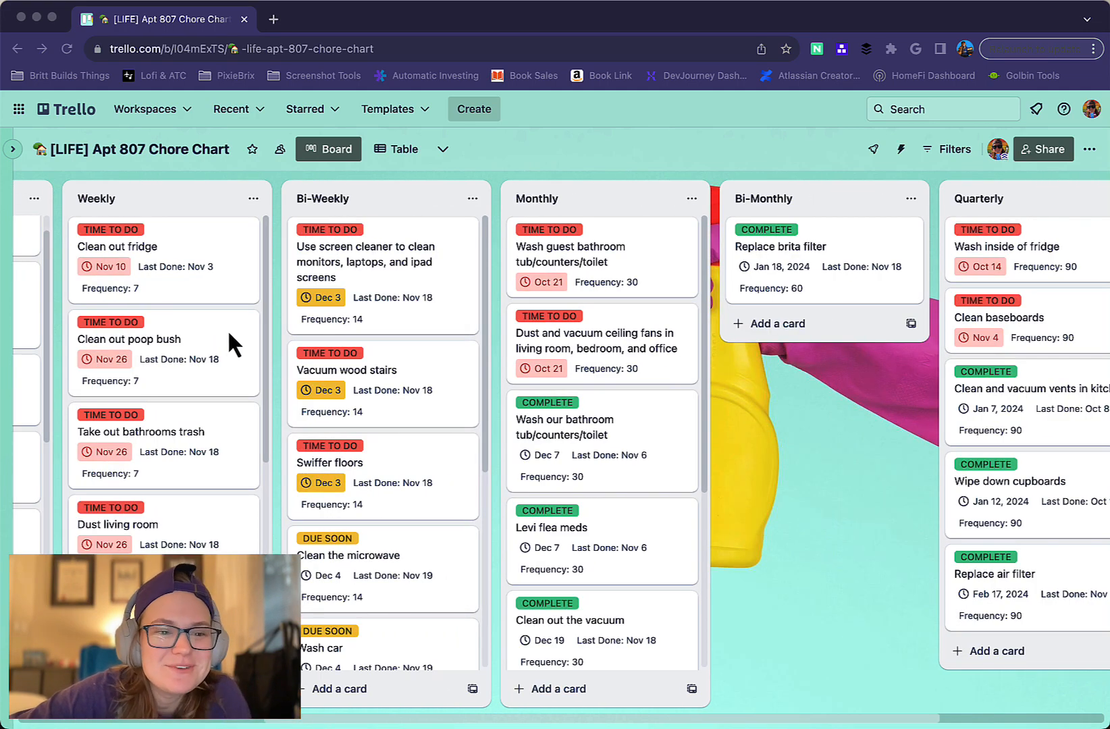
mouse_move(205, 314)
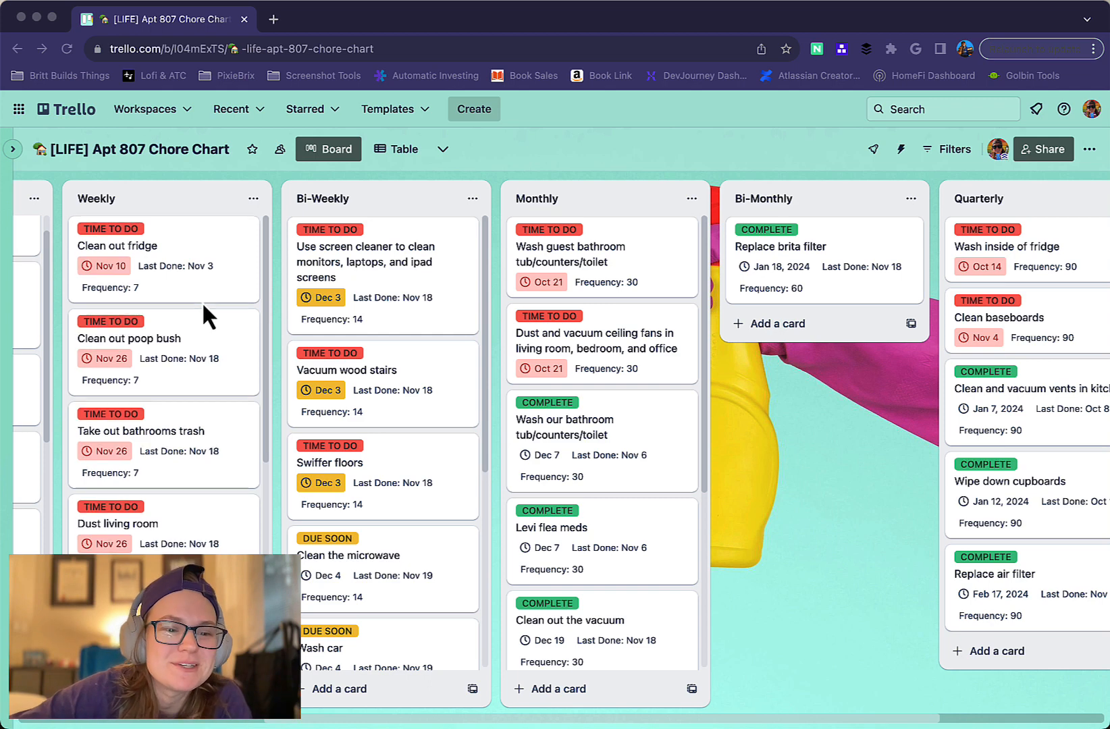
scroll("down", 3)
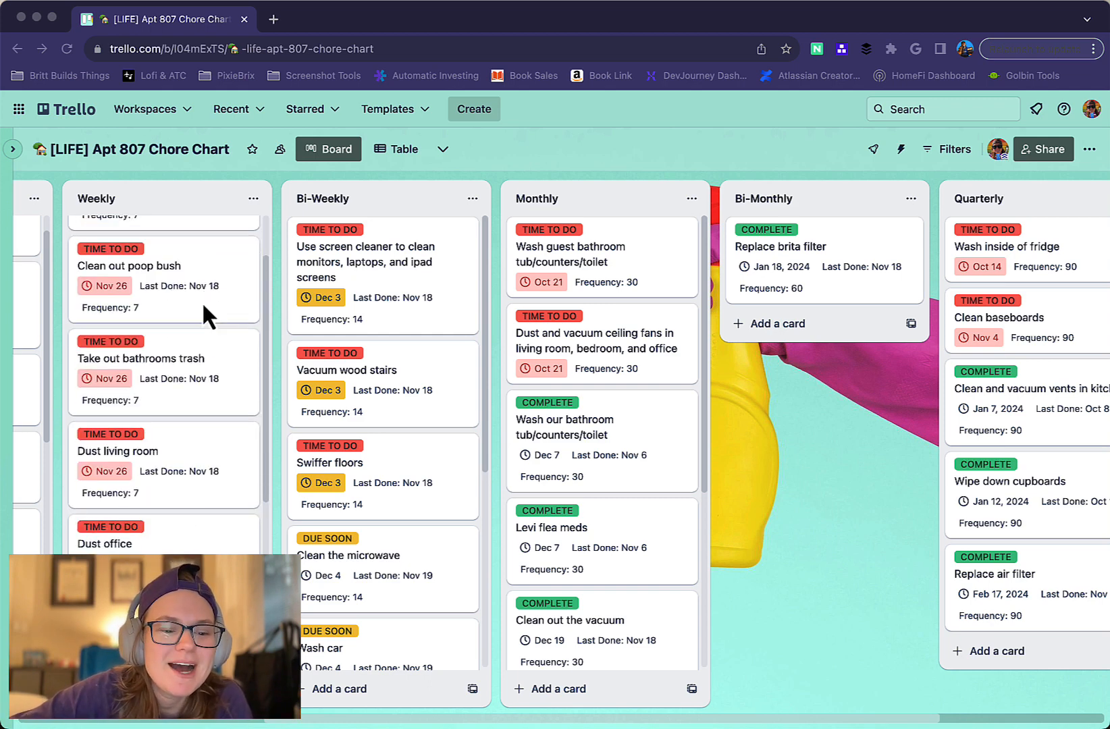
scroll("down", 3)
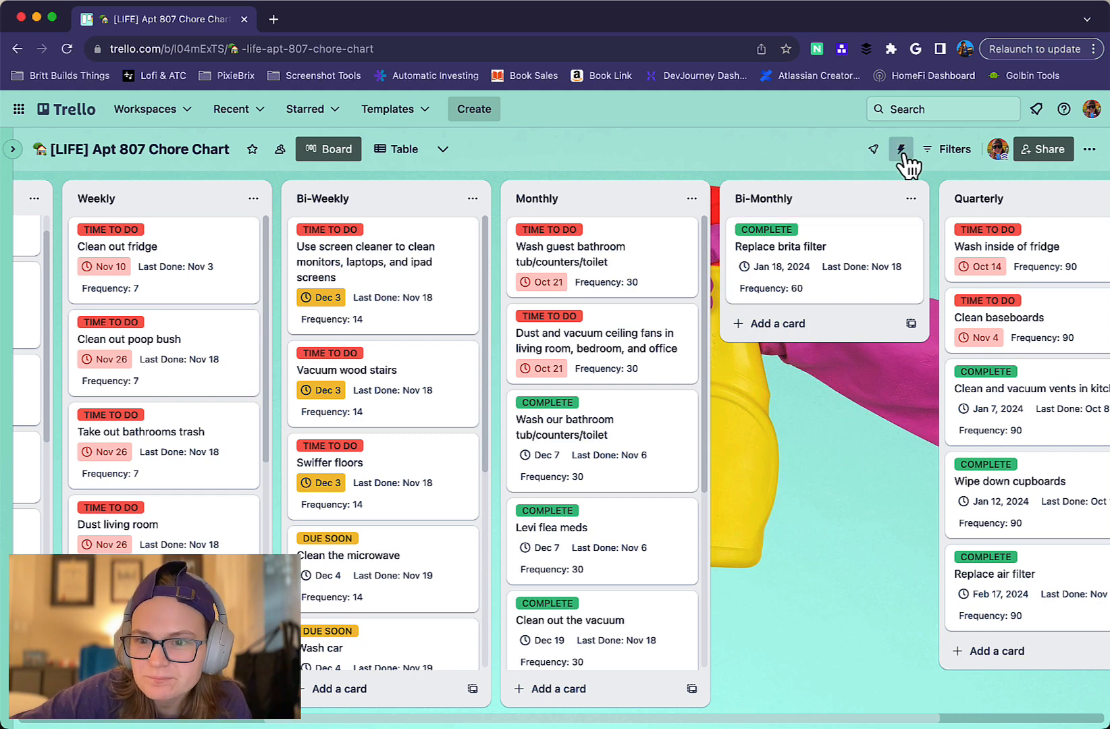
- Review the board's enabled automation rules, then show the due-date automations
left_click(900, 150)
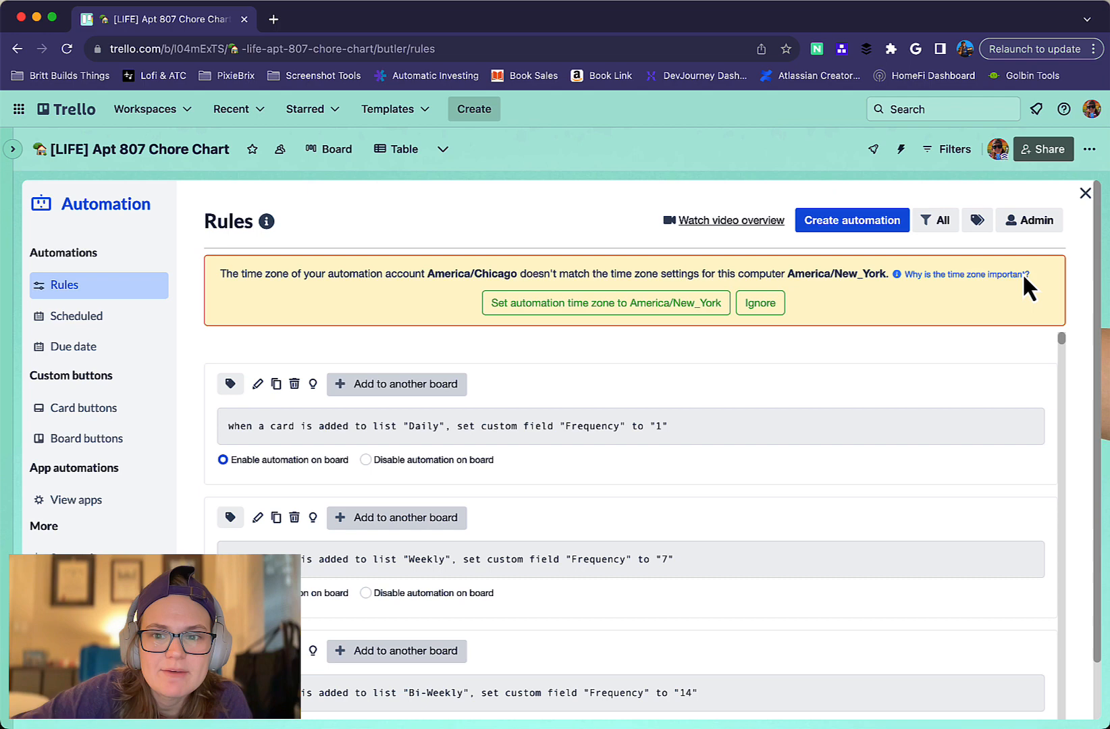
left_click(936, 220)
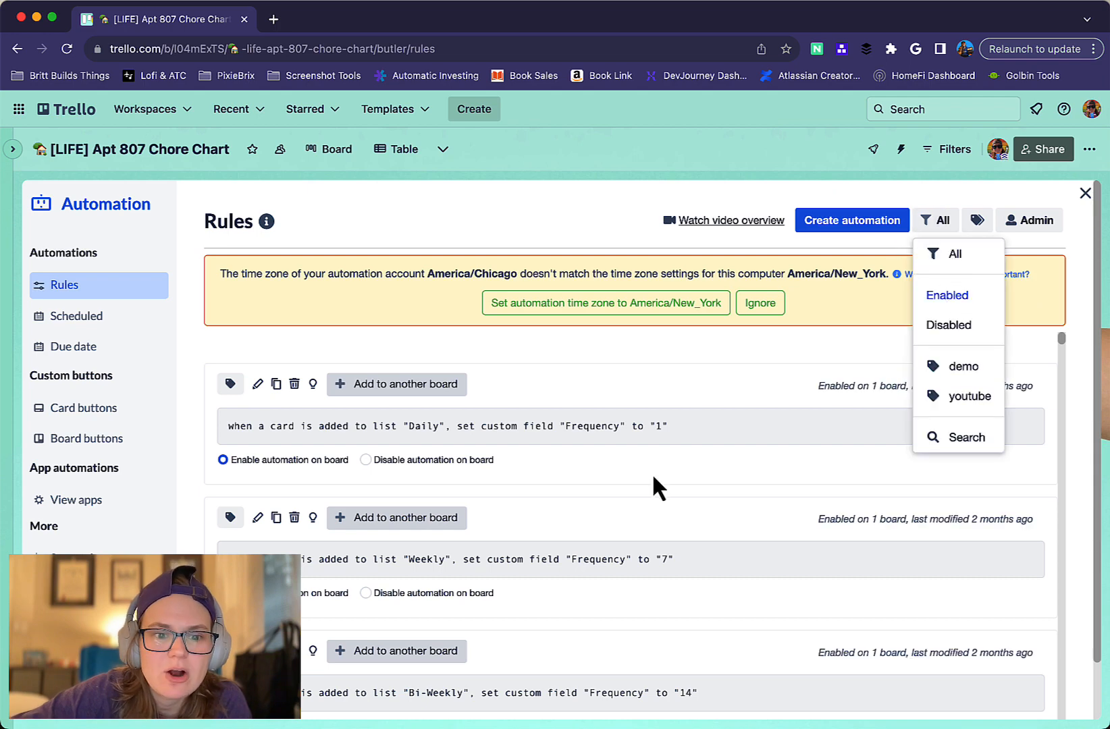
left_click(947, 296)
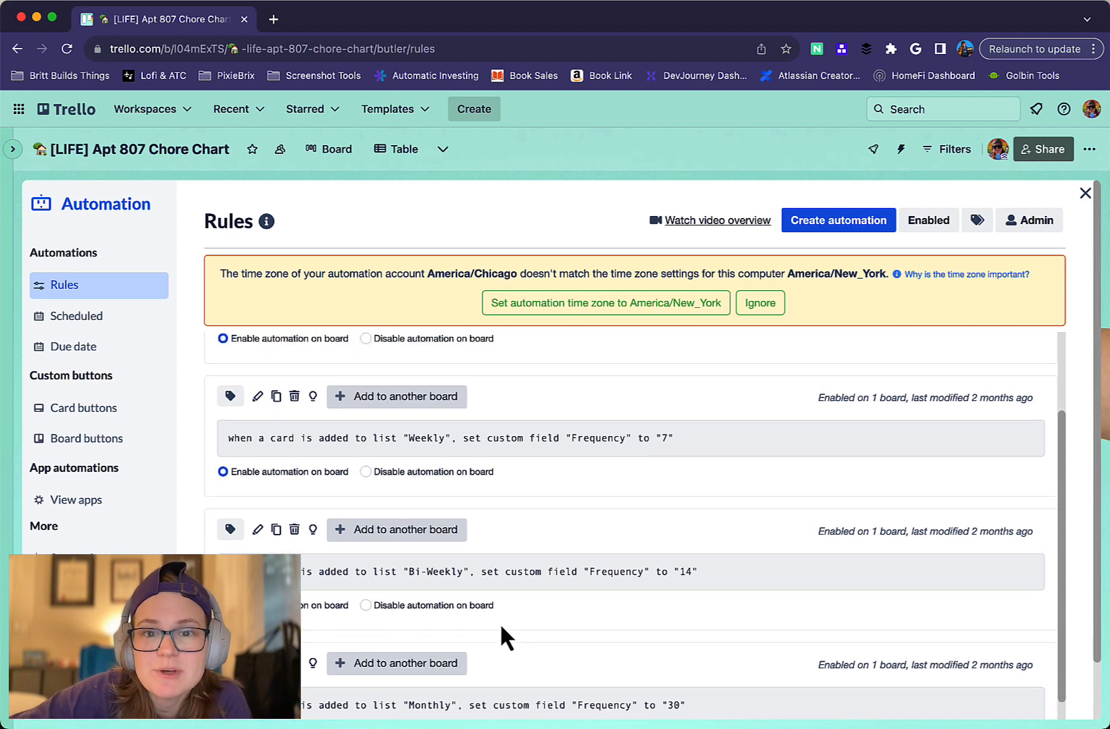
scroll("up", 3)
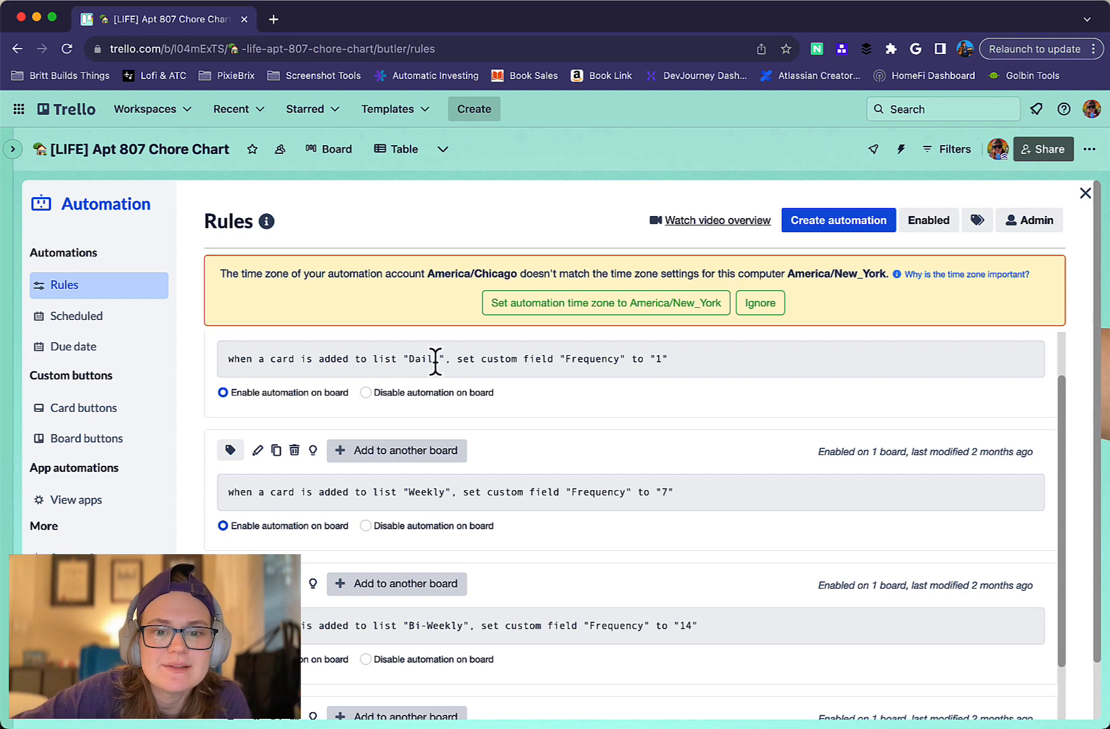
scroll("down", 3)
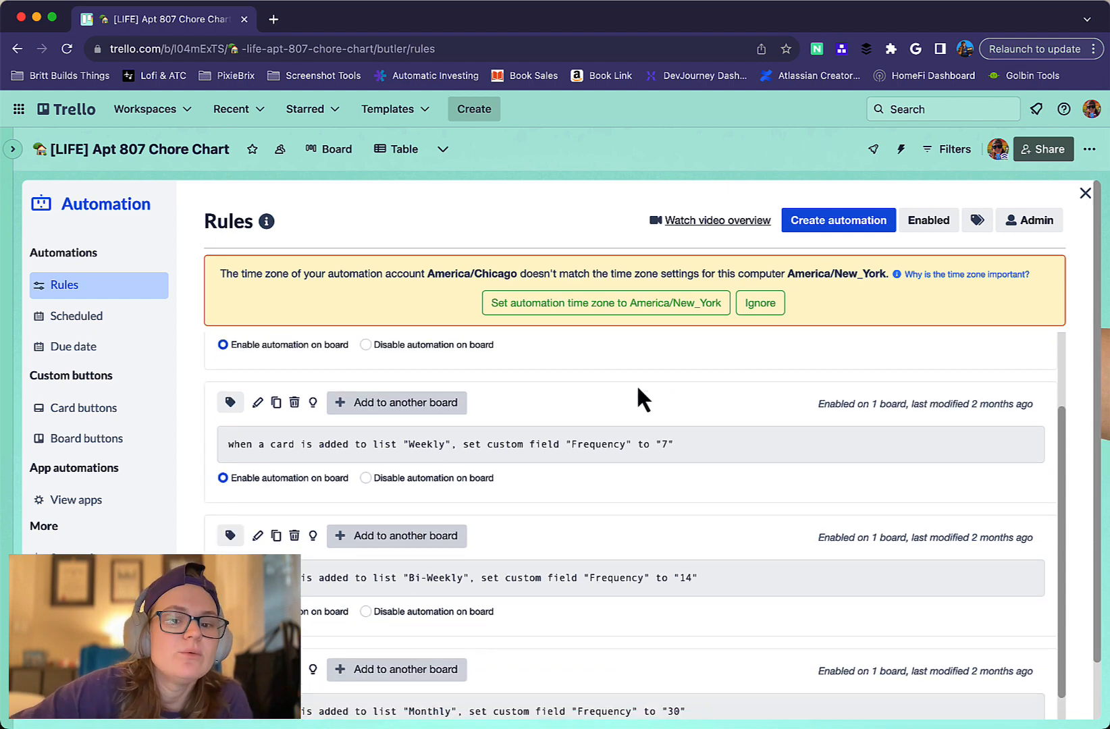
scroll("down", 3)
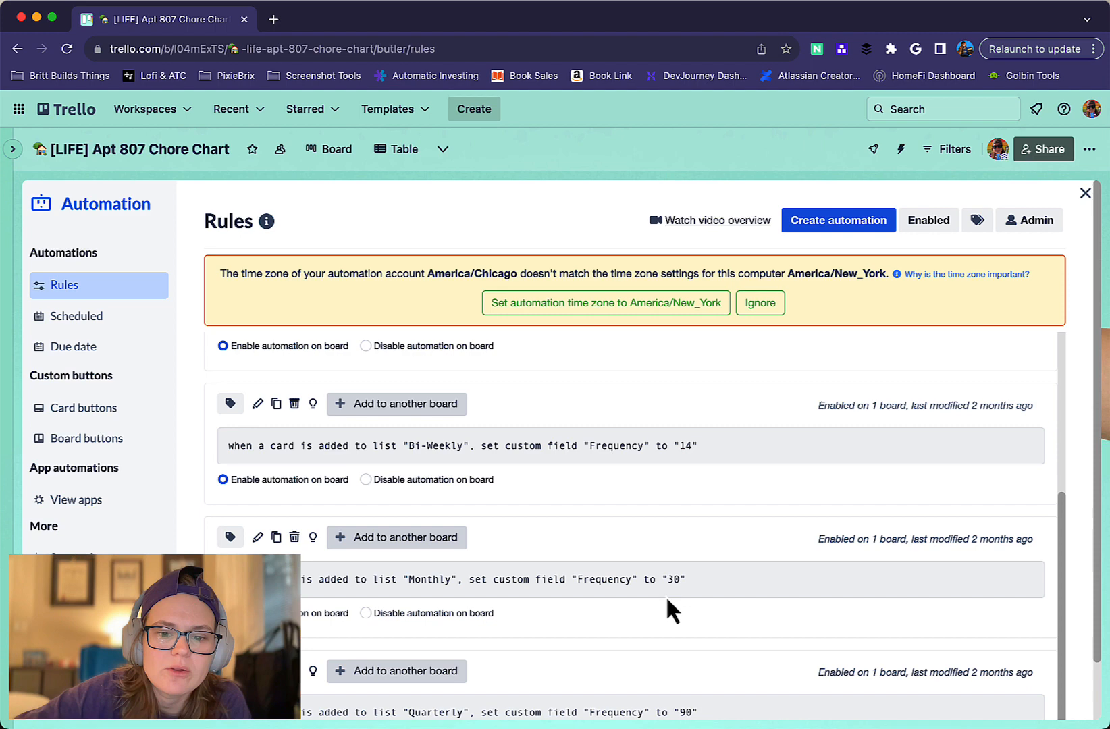
scroll("up", 3)
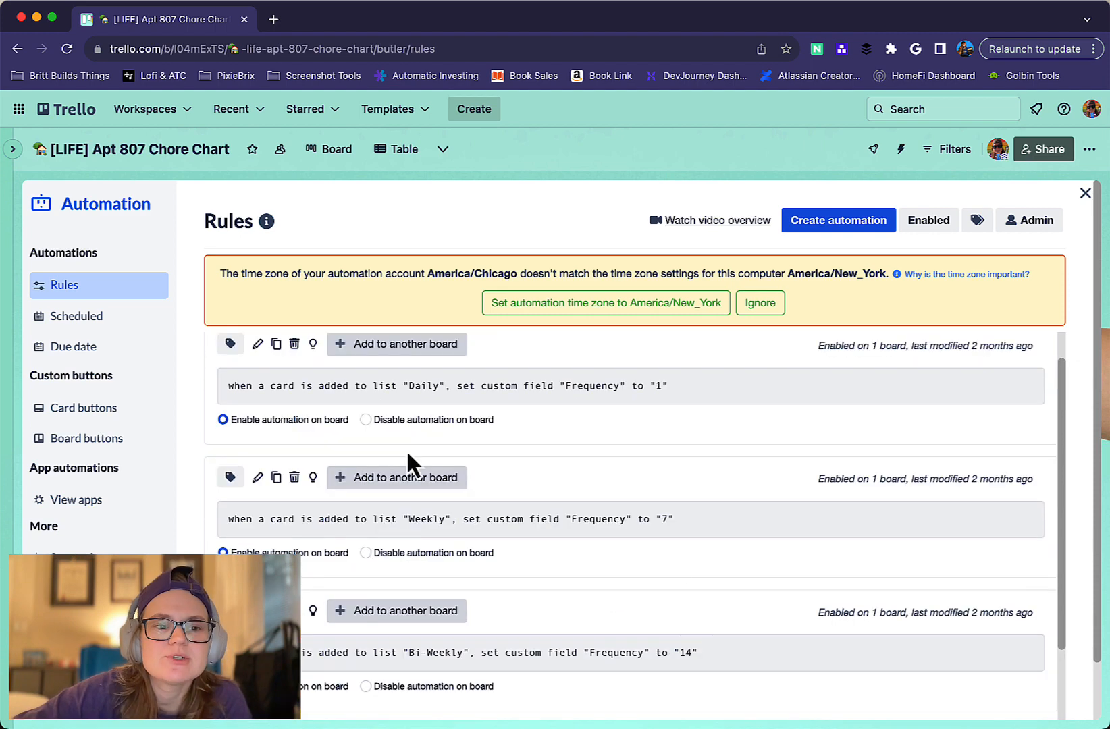
left_click(74, 346)
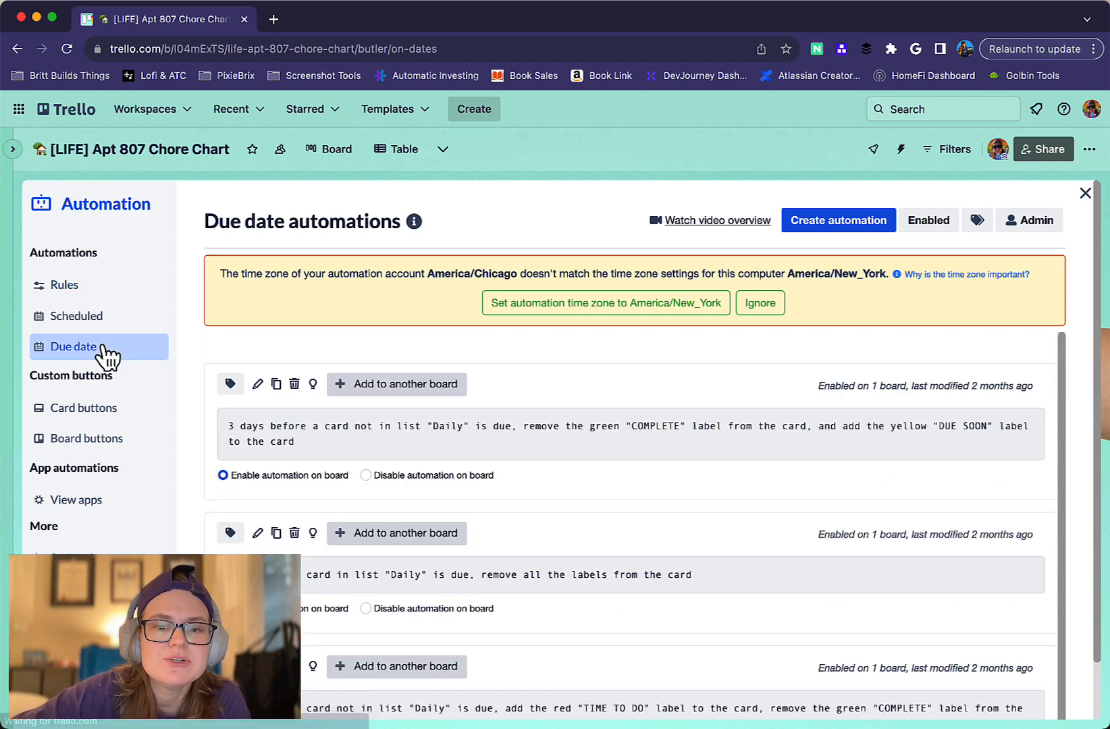
mouse_move(110, 358)
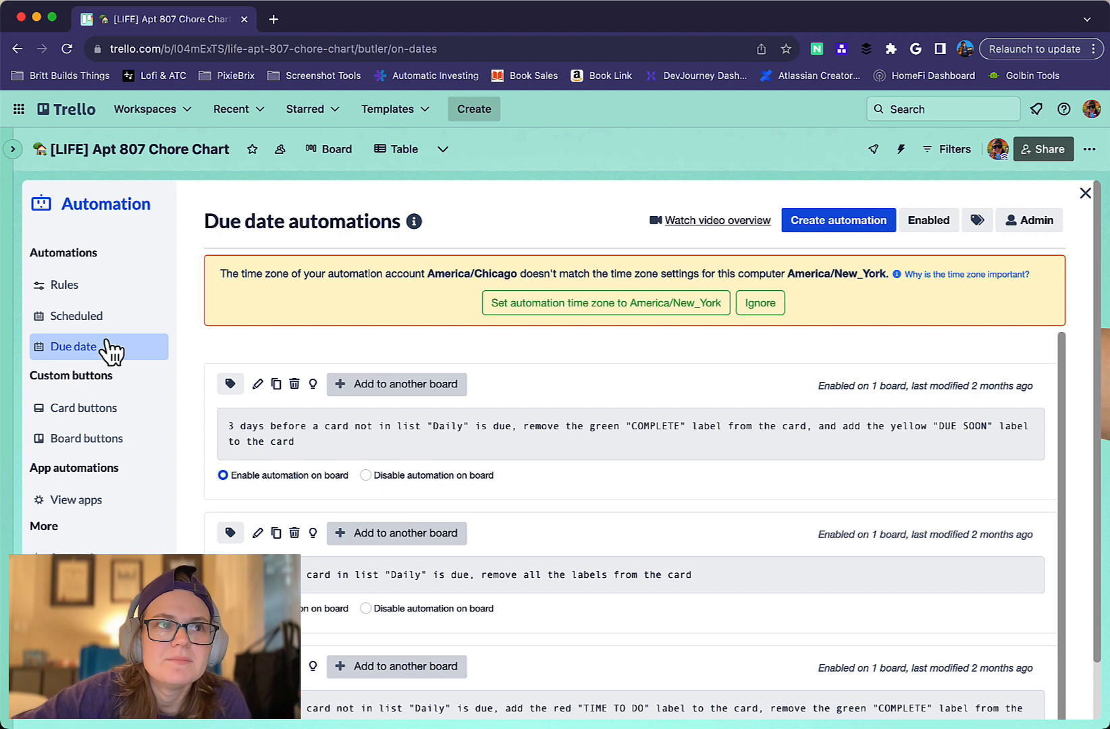
- Show the card button automations, including the Did It! button's actions
left_click(84, 408)
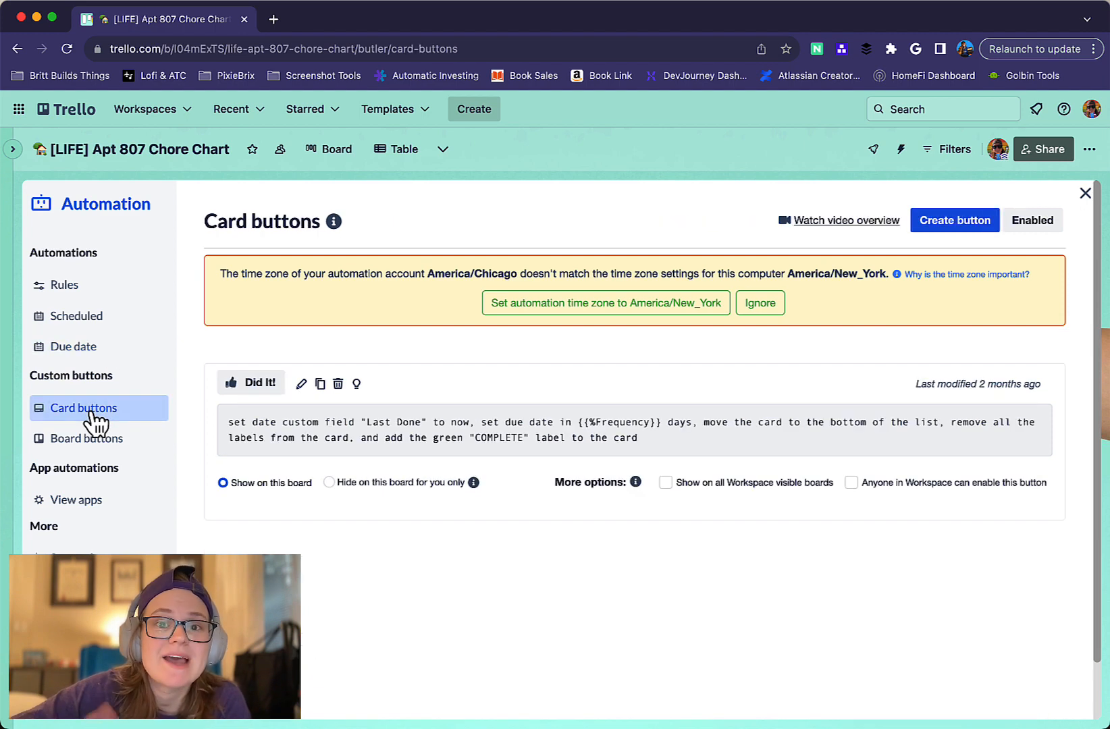
mouse_move(474, 413)
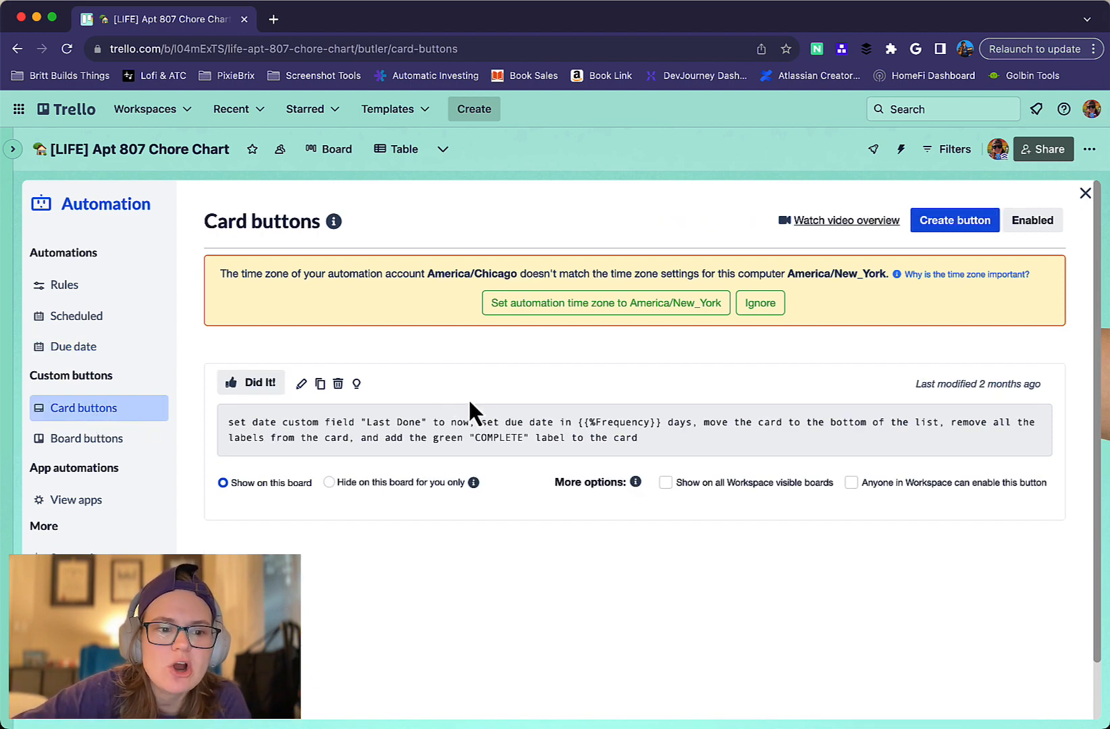
mouse_move(250, 433)
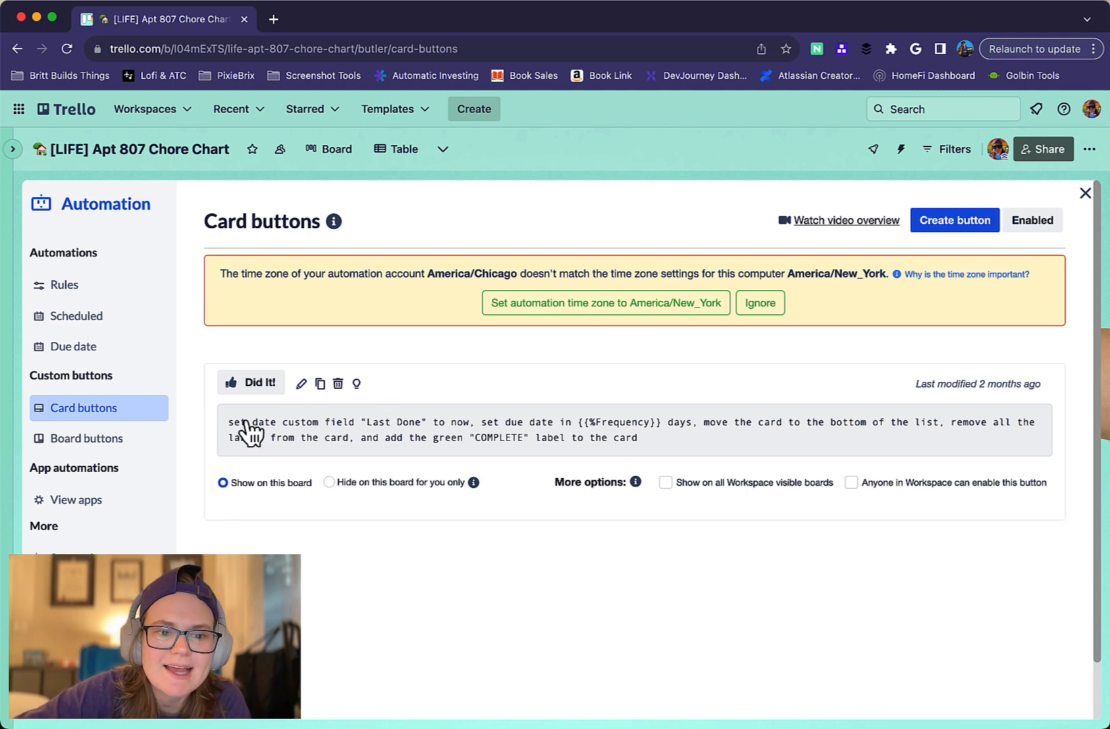
mouse_move(559, 376)
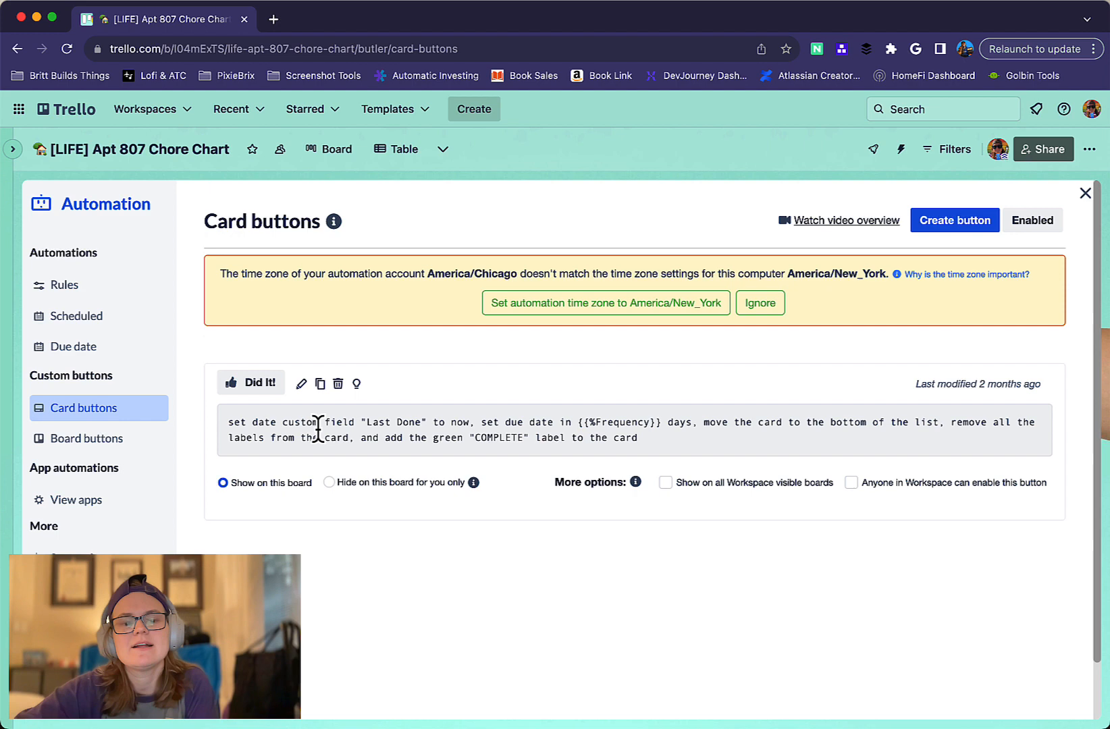
mouse_move(560, 422)
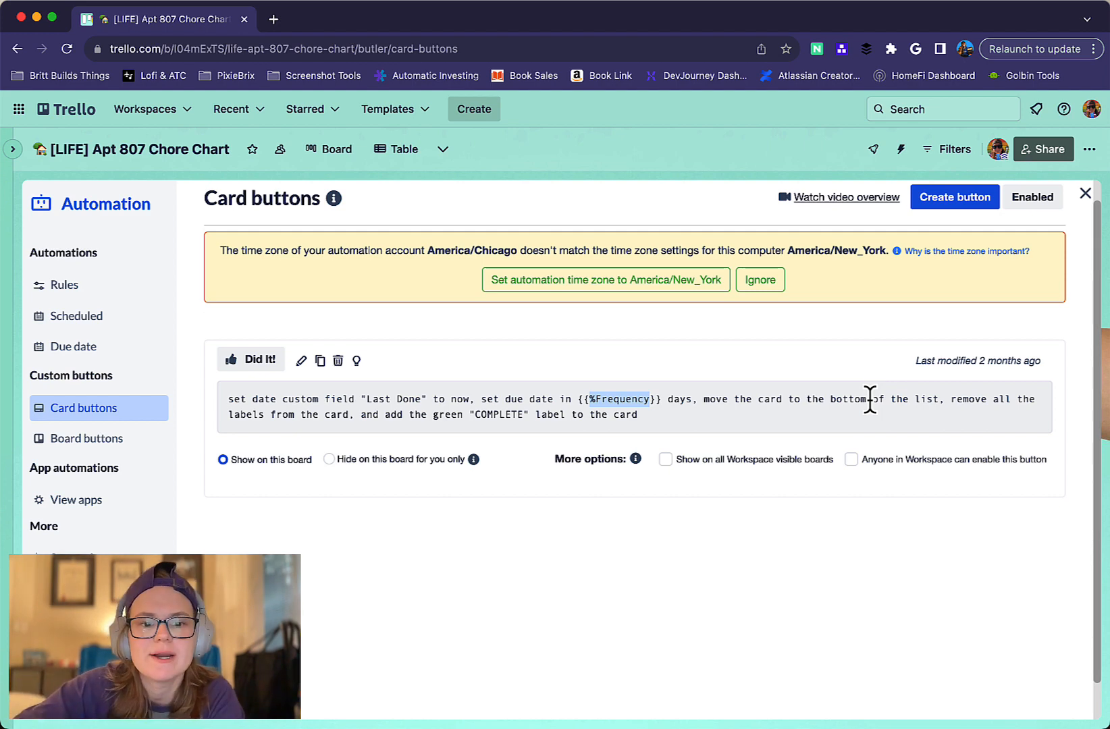
mouse_move(473, 450)
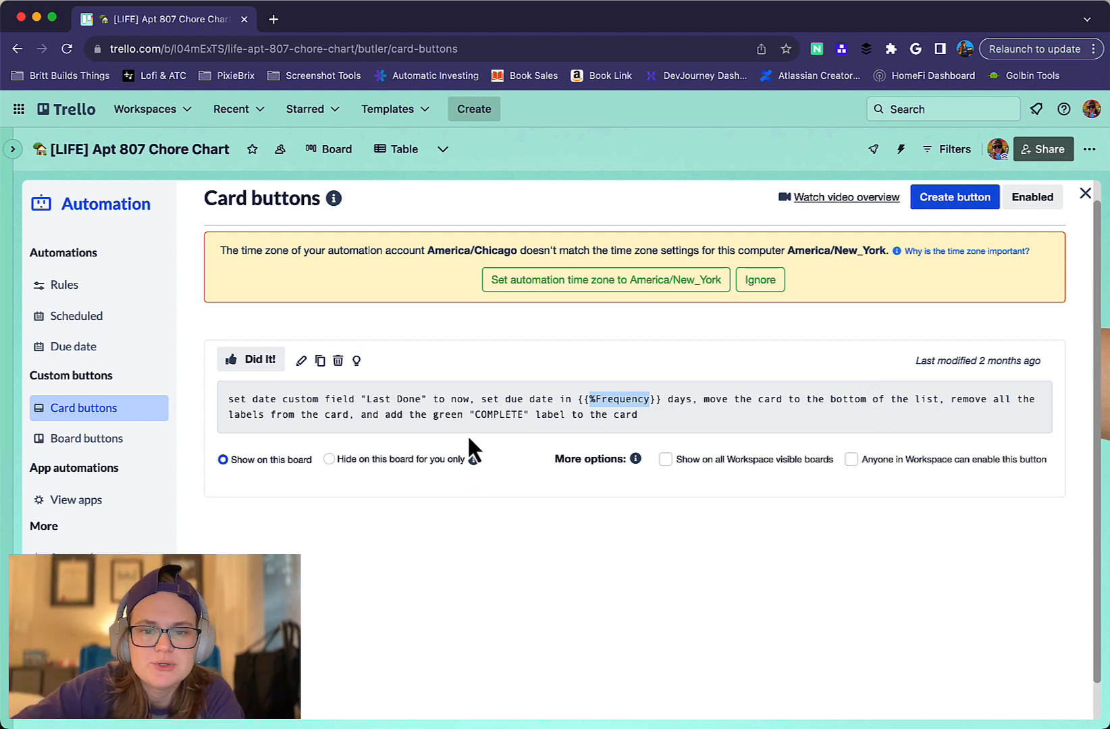
- Return to the board and view the Wash our bathroom tub/counters/toilet card's details
left_click(1084, 194)
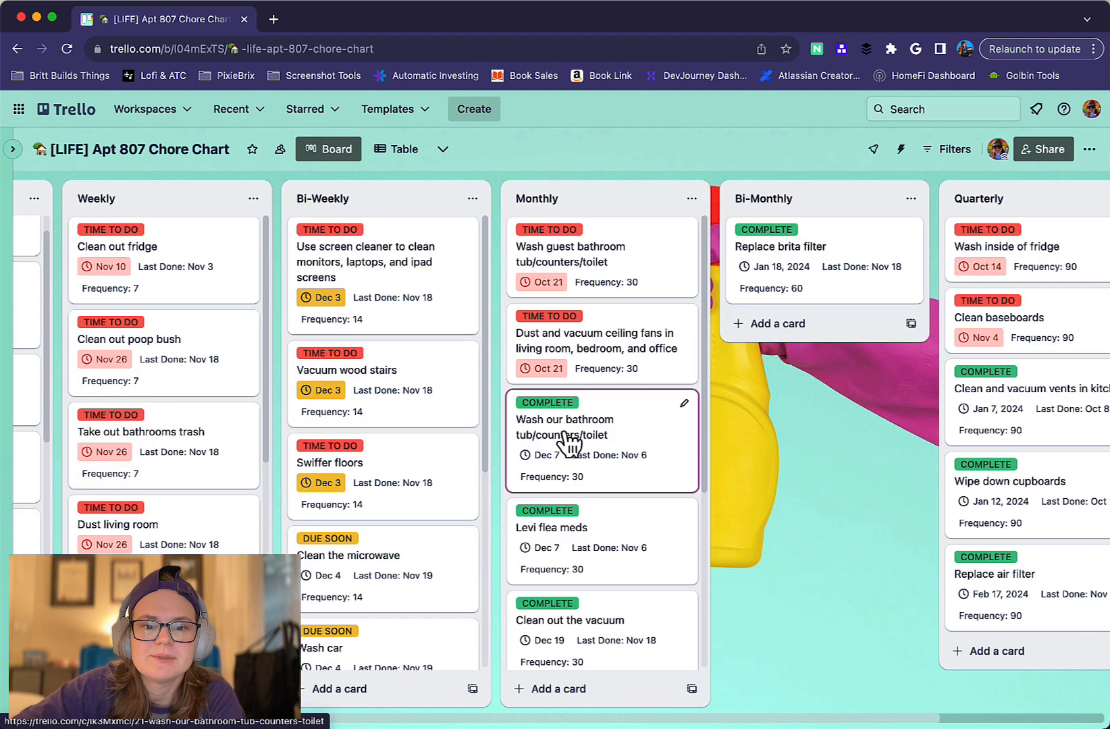
left_click(574, 427)
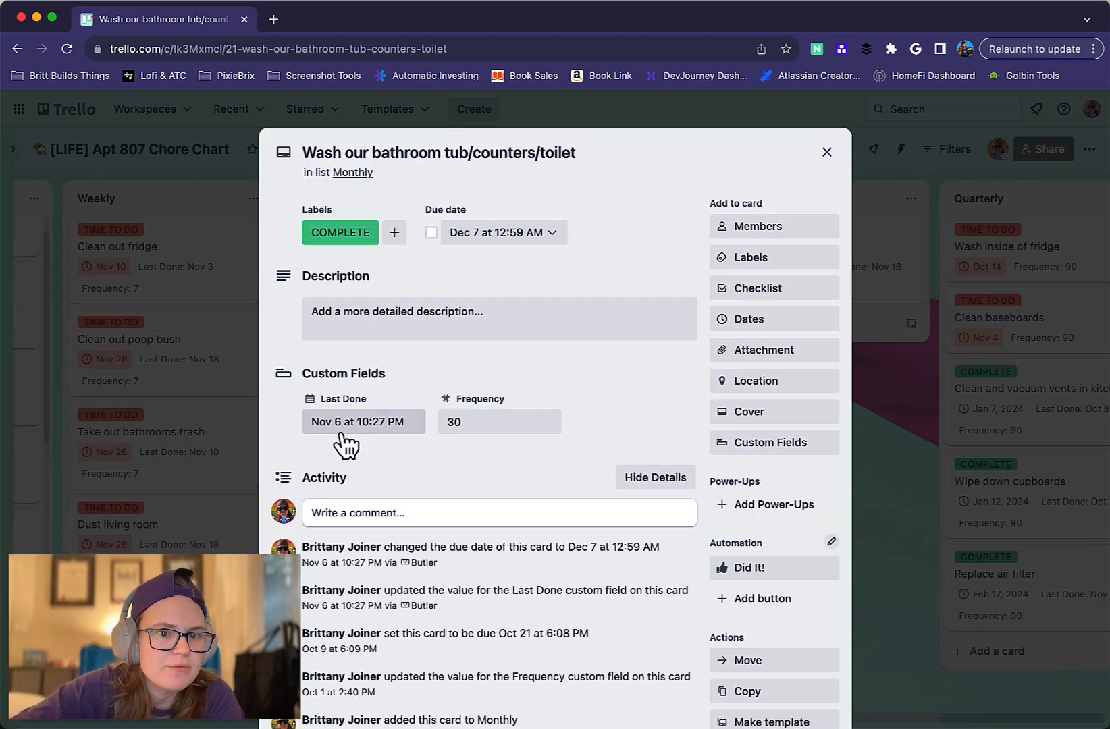
mouse_move(504, 232)
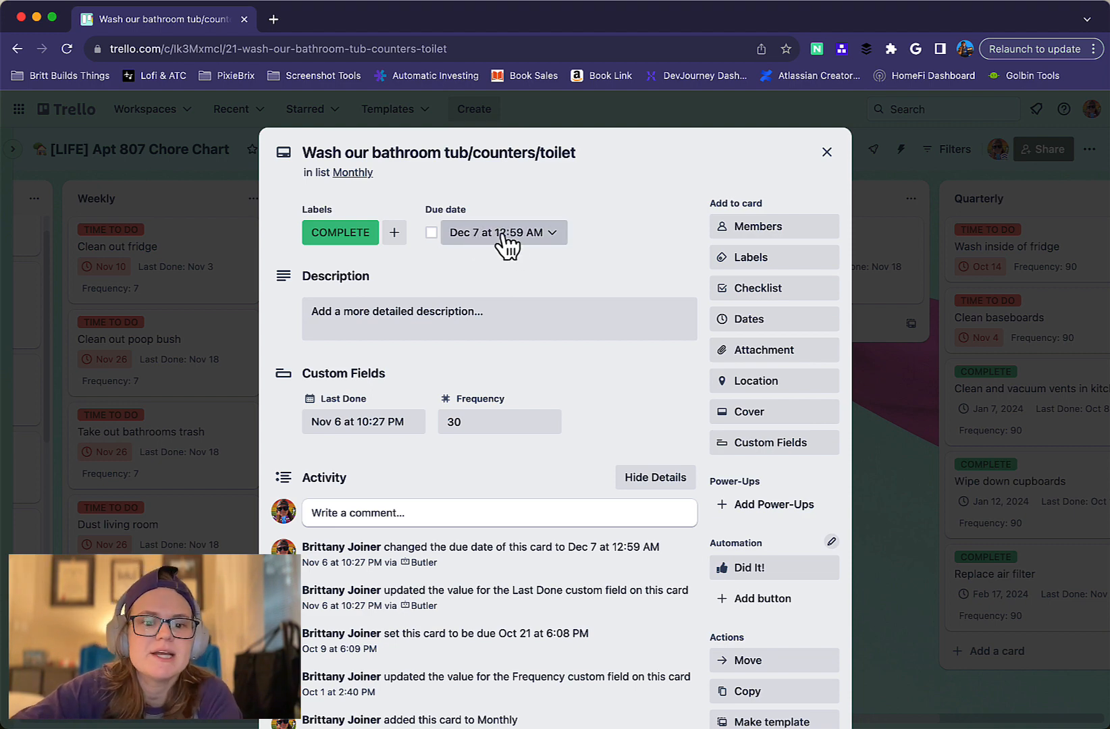
mouse_move(840, 169)
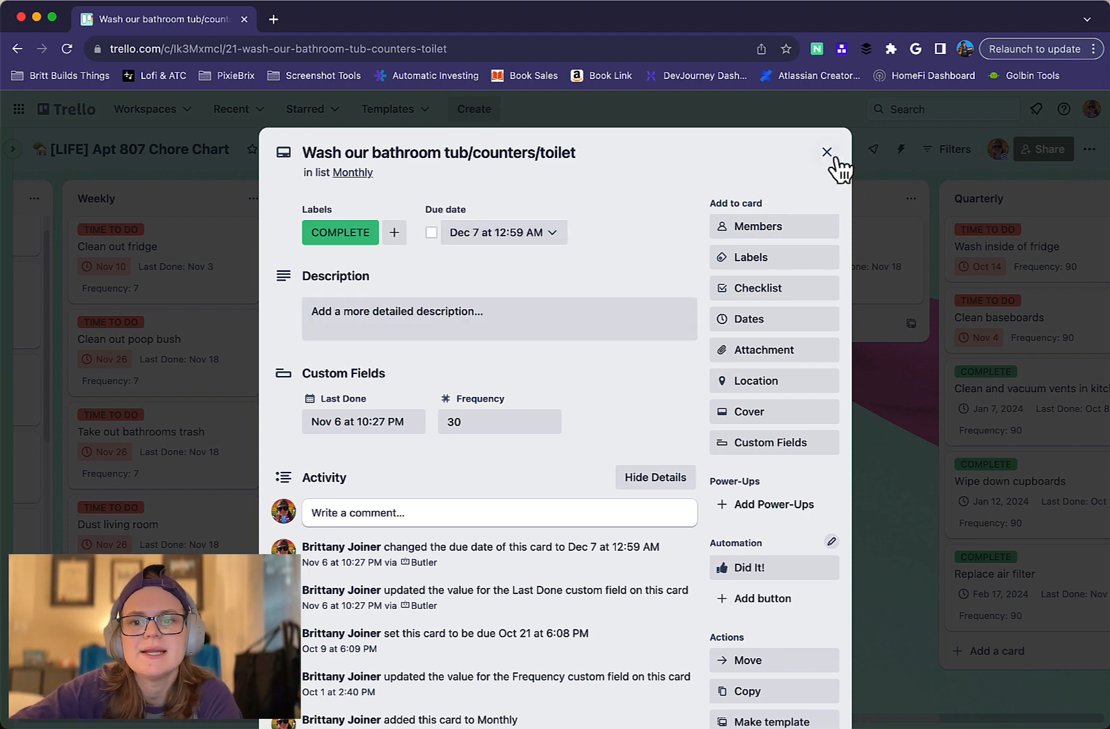
- Try the TIME TO DO label and due-next-week filters, leaving all cards showing
left_click(825, 152)
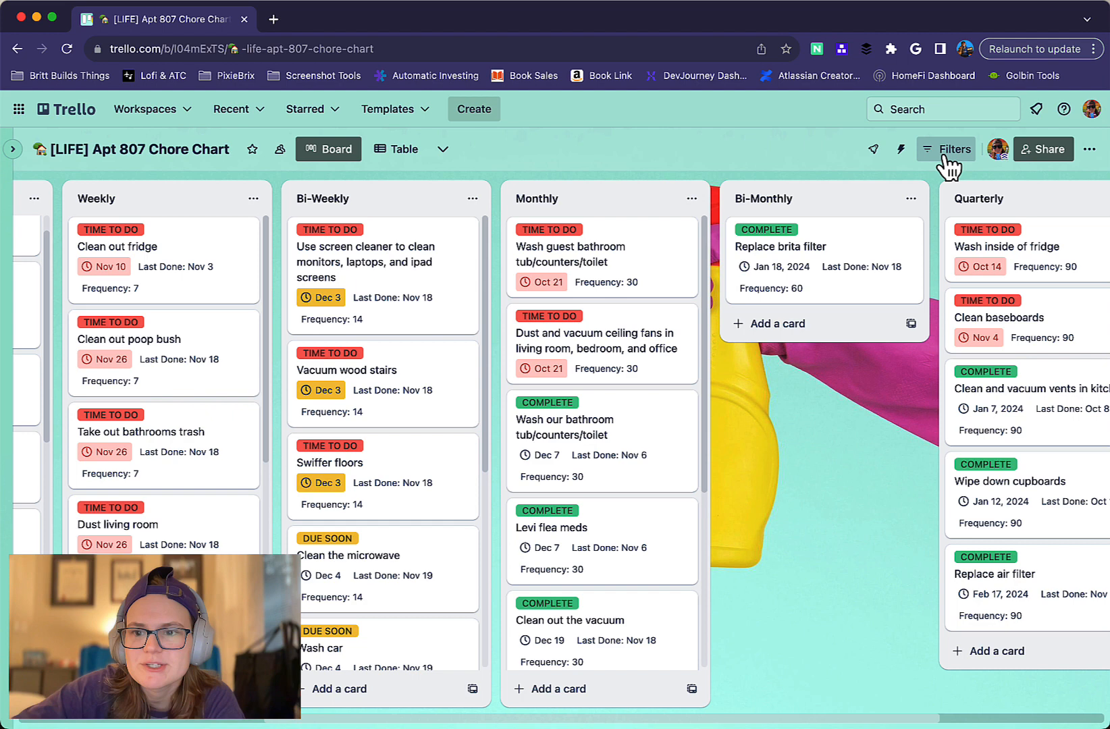
left_click(945, 148)
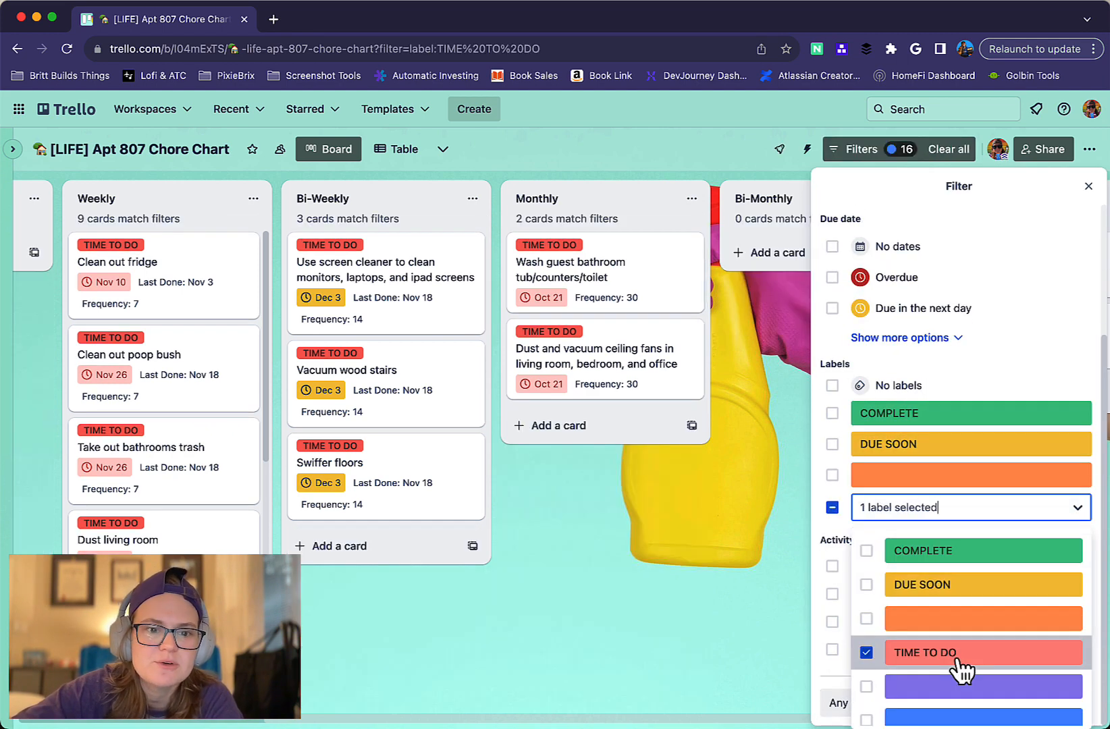
left_click(866, 652)
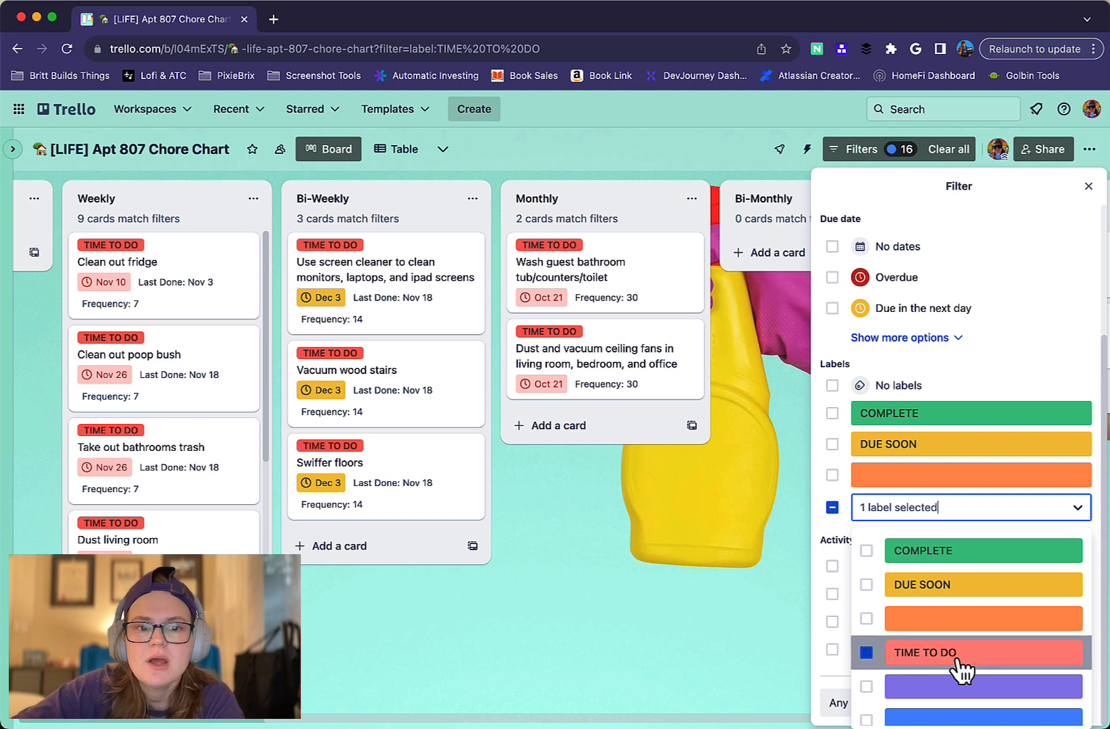
left_click(866, 653)
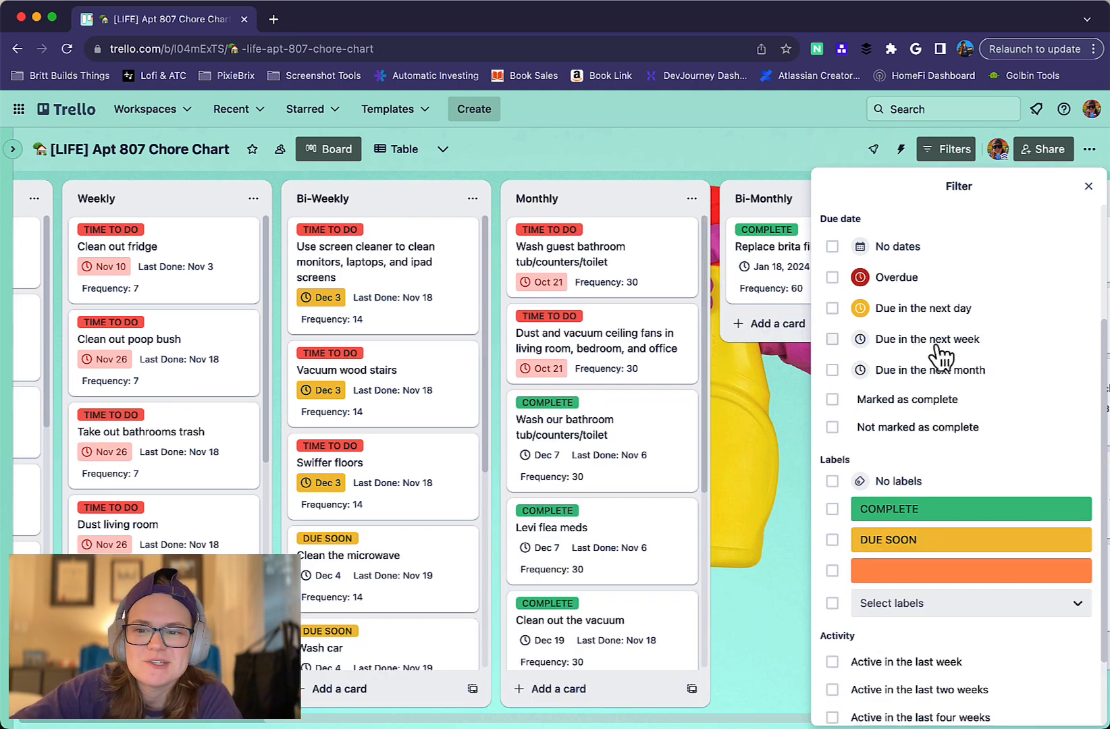
left_click(833, 339)
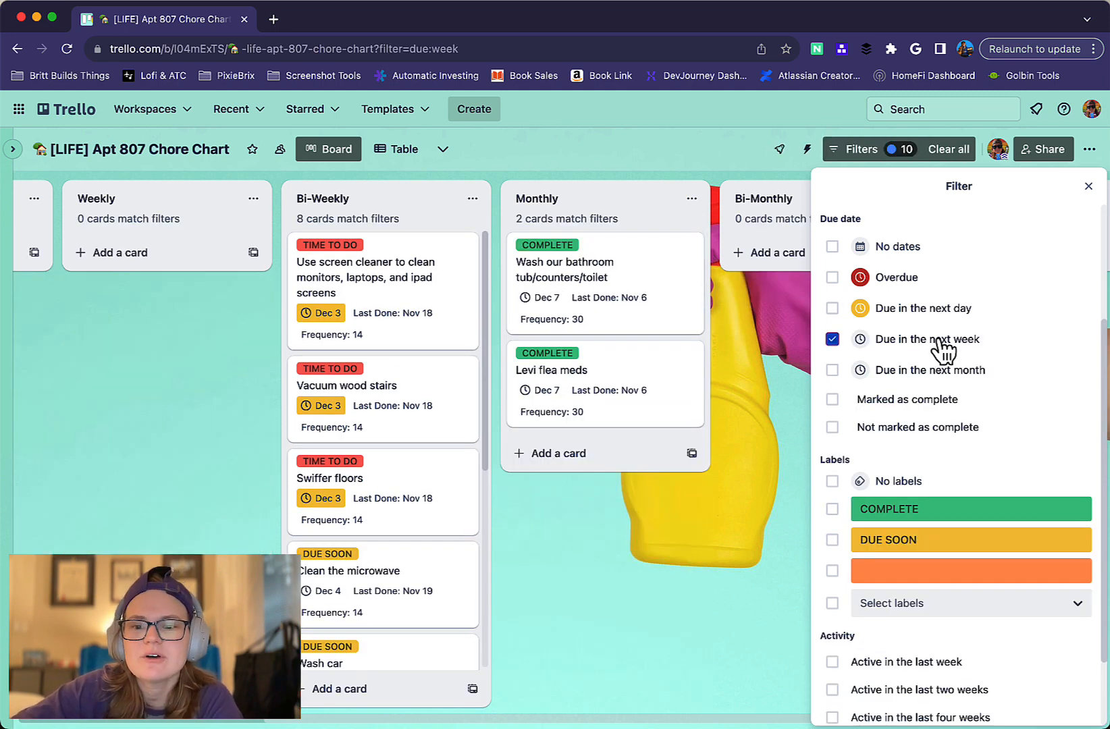
left_click(832, 339)
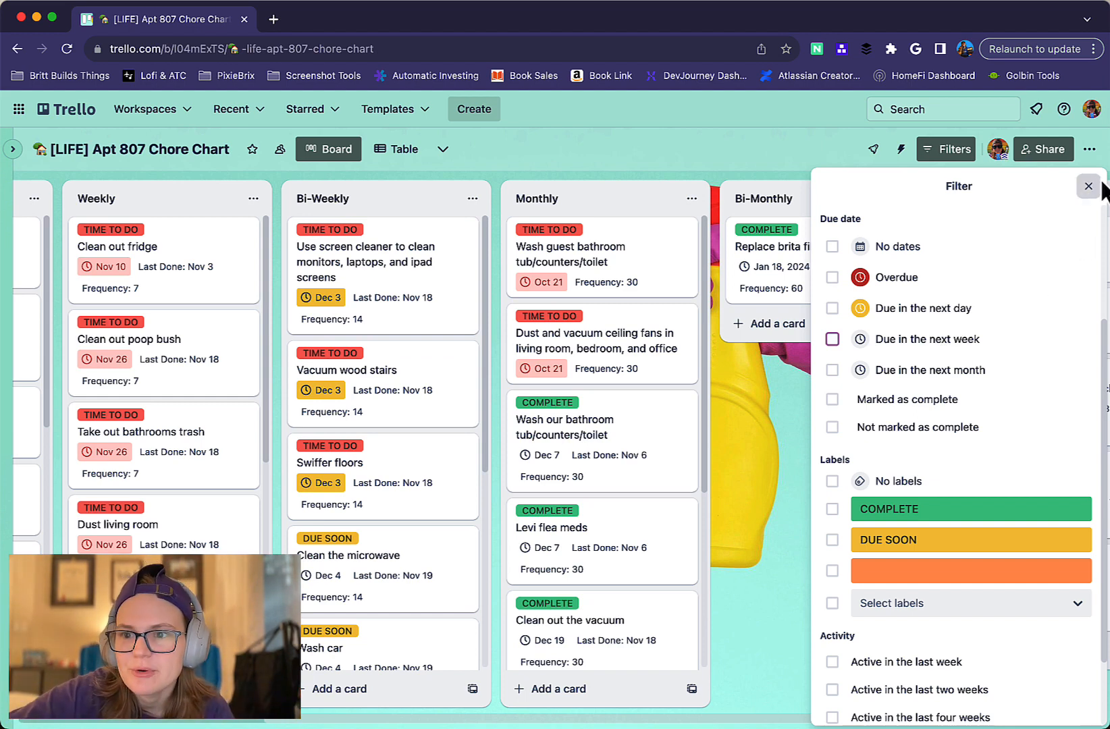
- Show the due-date automation rules adding the DUE SOON and TIME TO DO labels
left_click(901, 150)
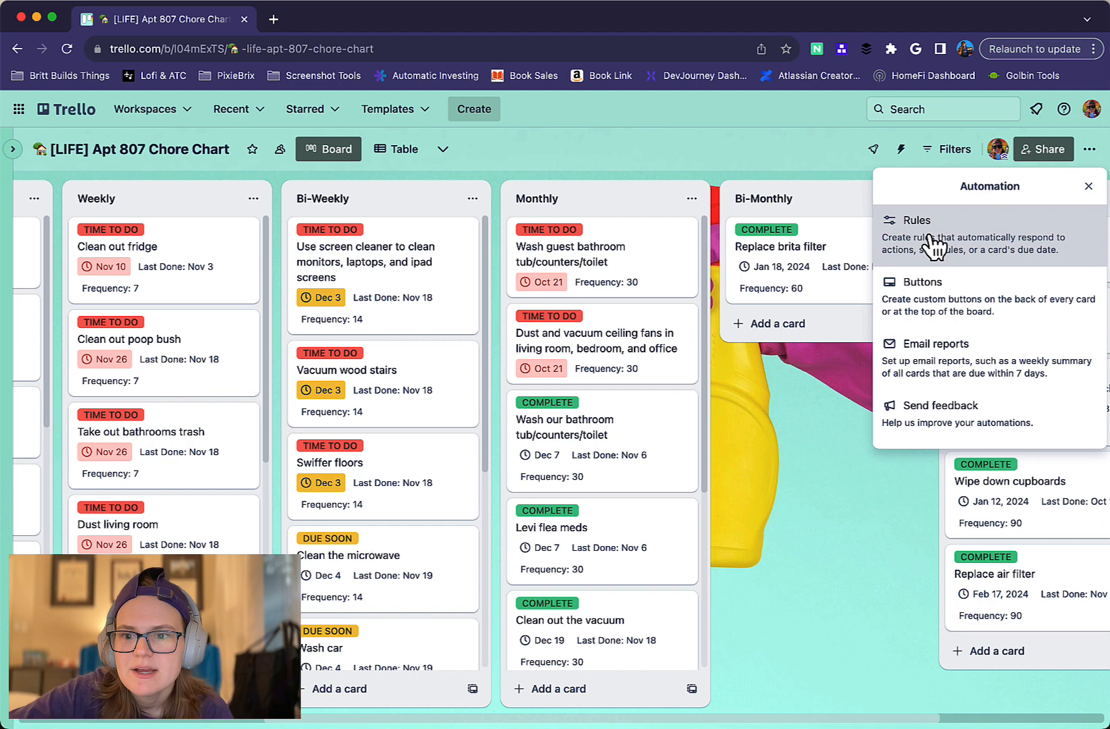
left_click(914, 220)
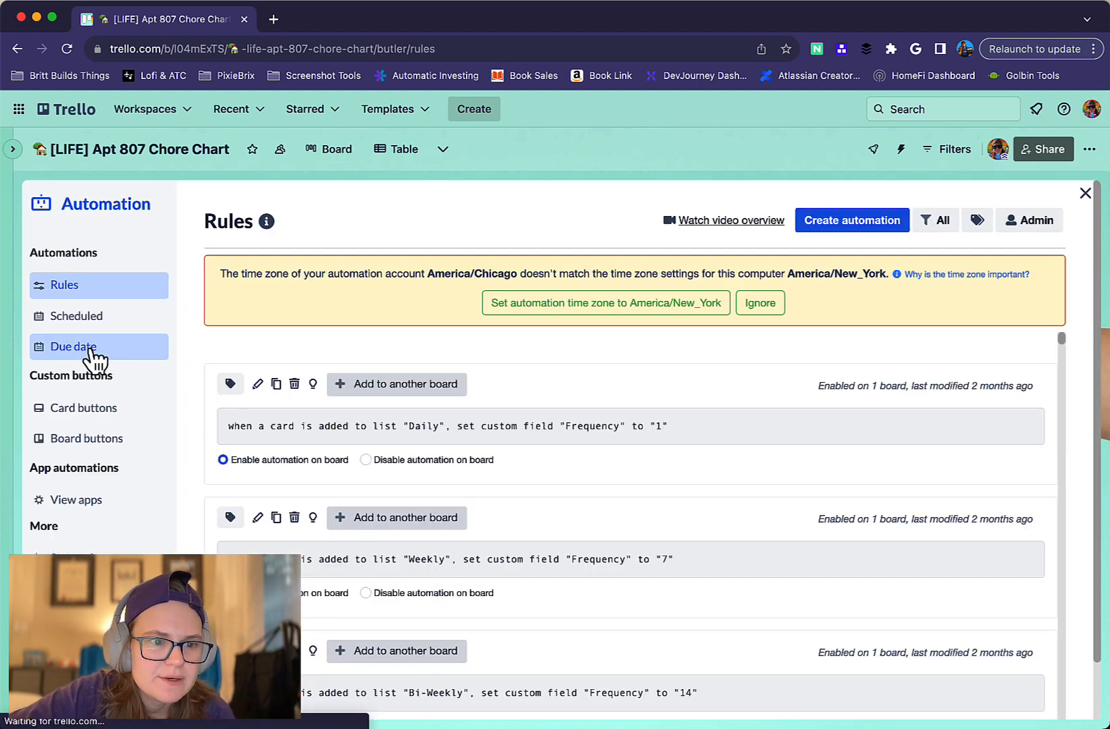
left_click(74, 346)
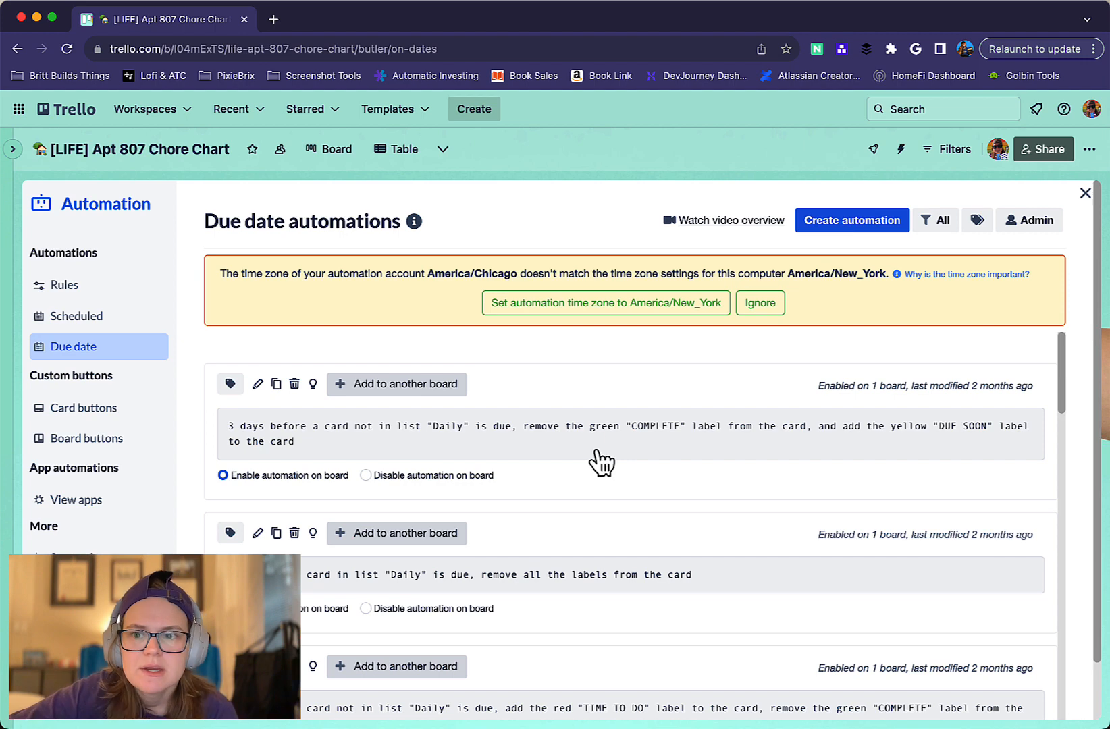
left_click(936, 220)
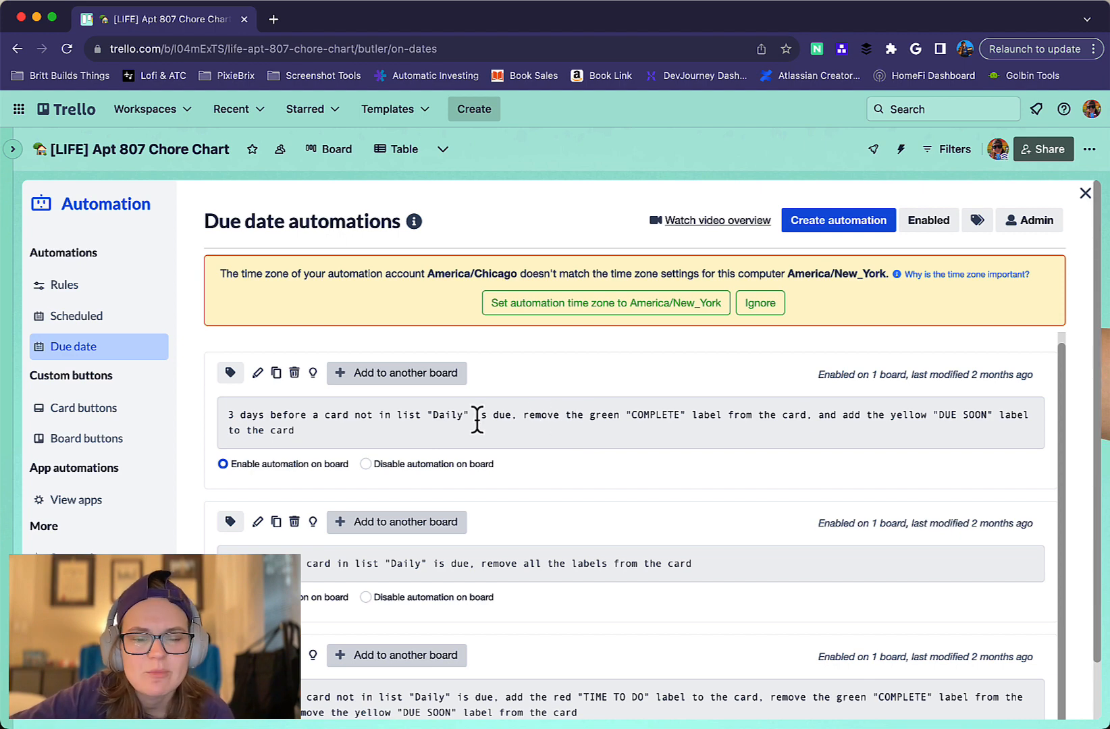
mouse_move(762, 387)
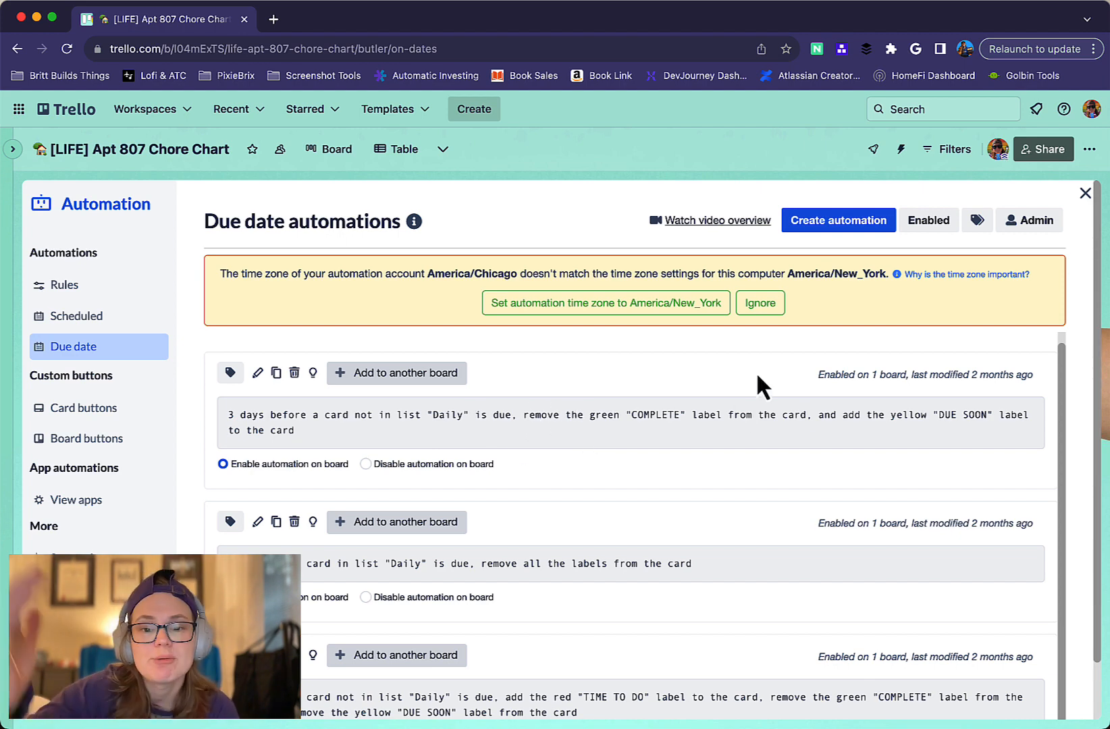
scroll("up", 3)
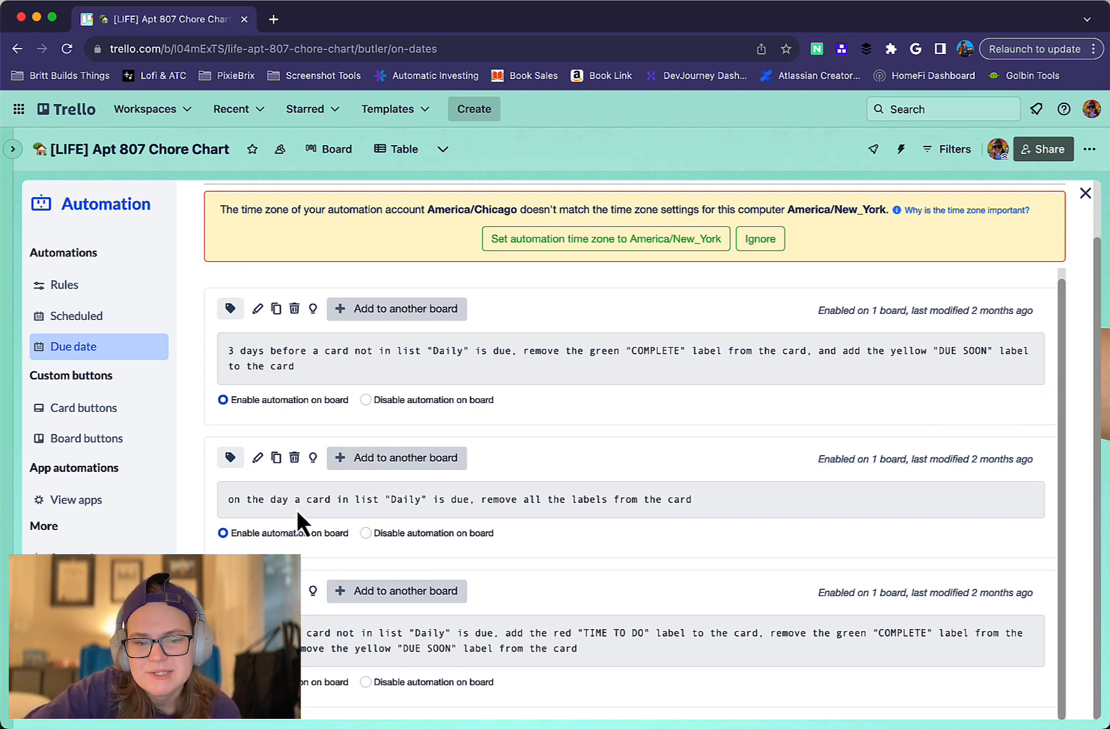
mouse_move(687, 541)
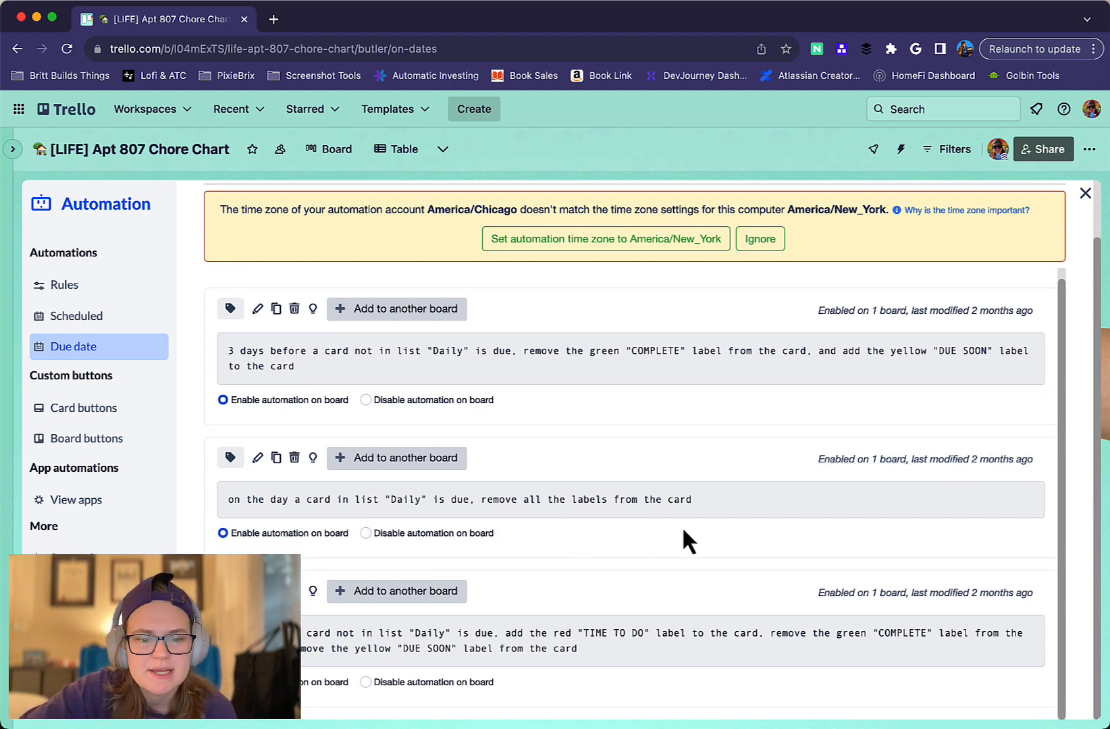
mouse_move(553, 649)
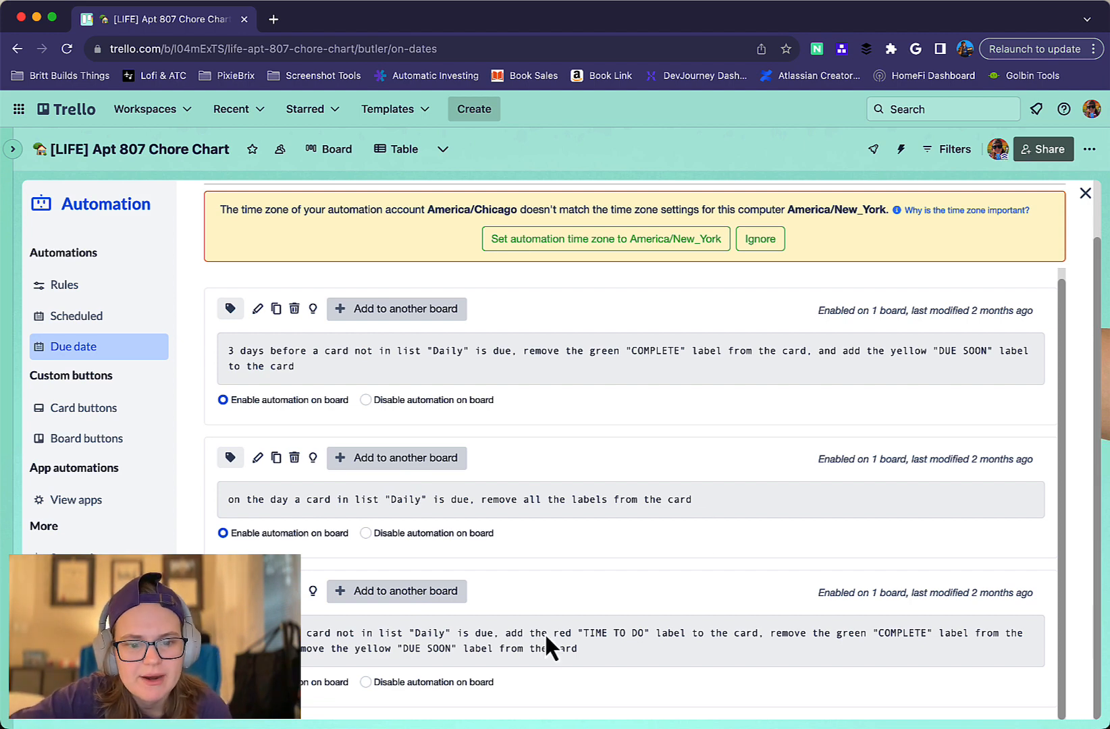
mouse_move(565, 657)
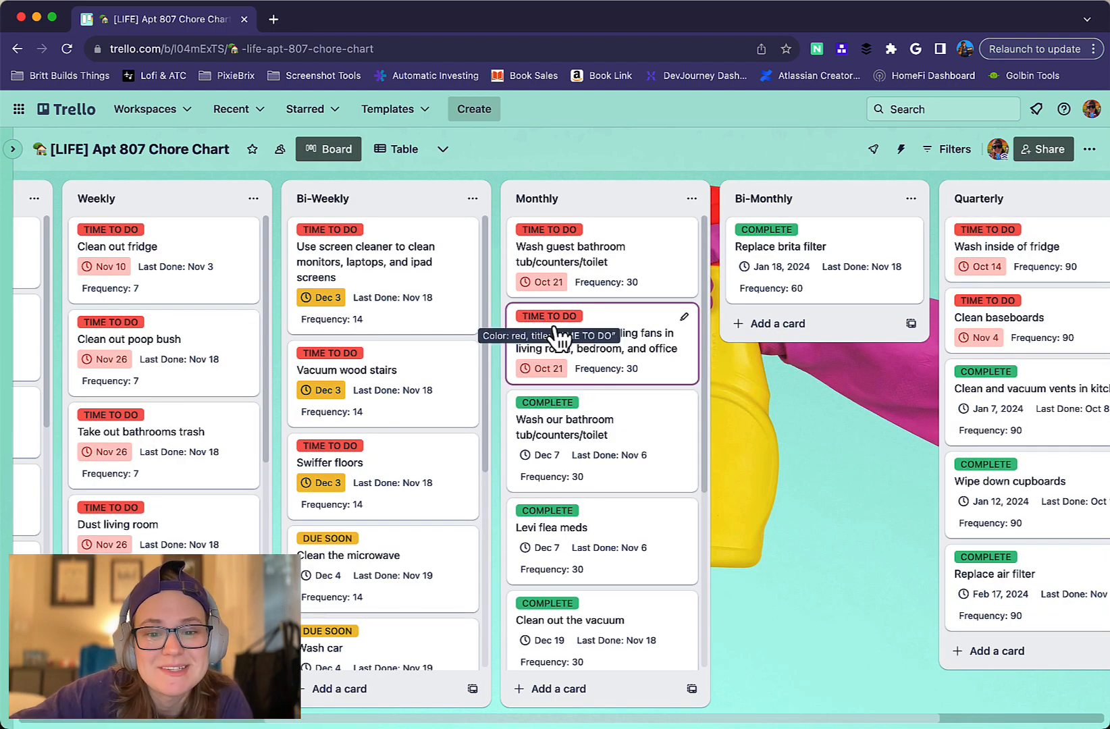
mouse_move(743, 404)
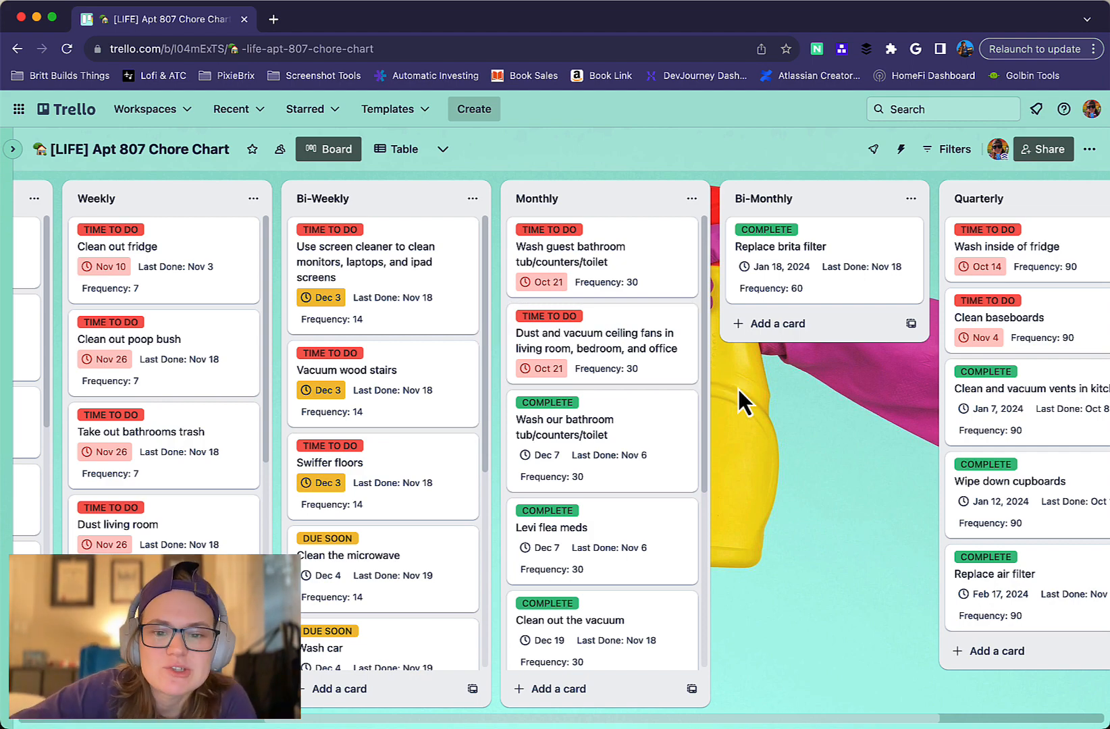
- Scroll the chore chart board across to the Quarterly list
scroll("left", 3)
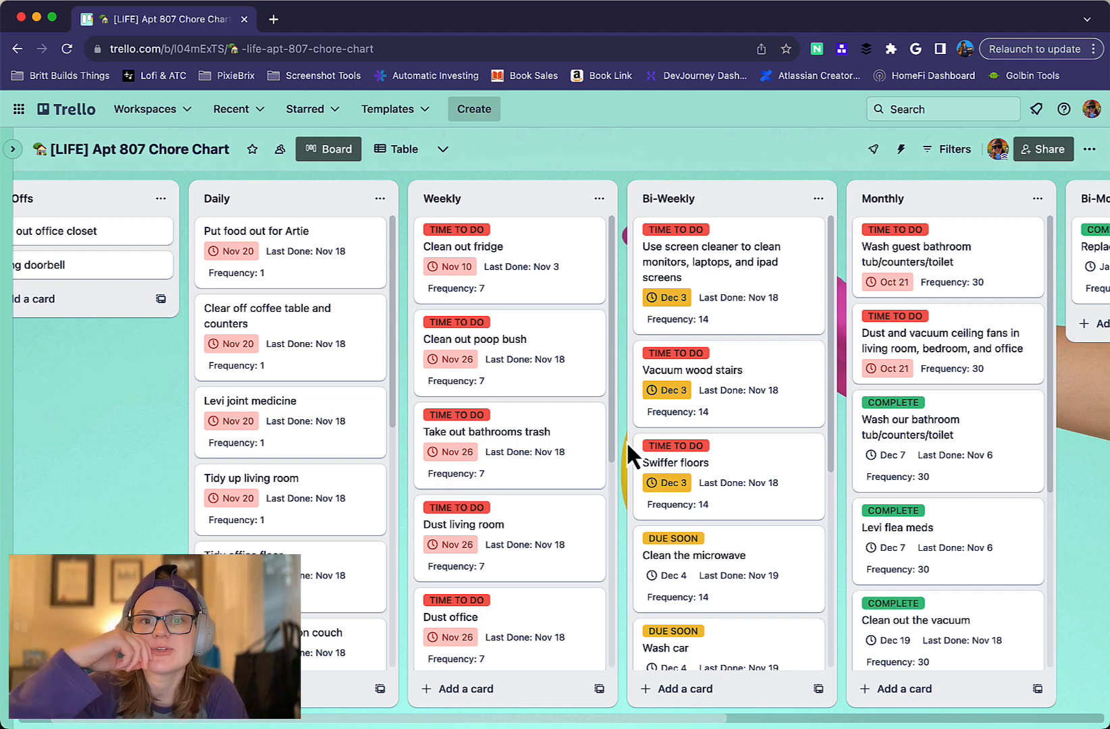
scroll("right", 3)
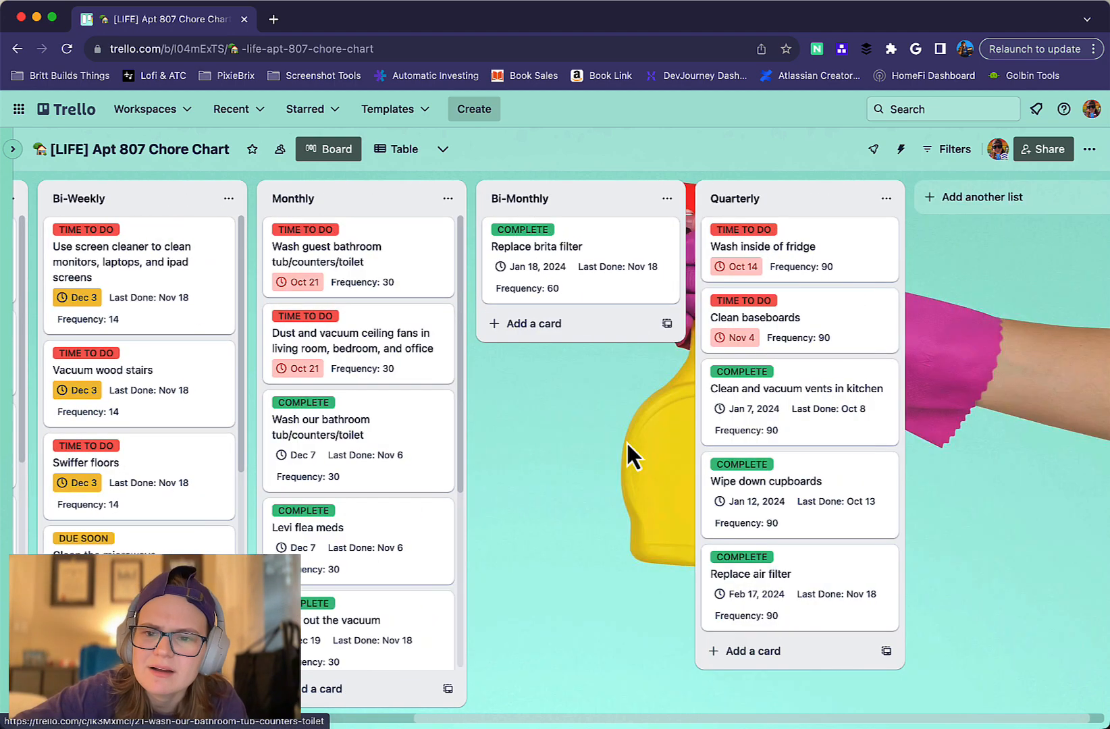
mouse_move(632, 457)
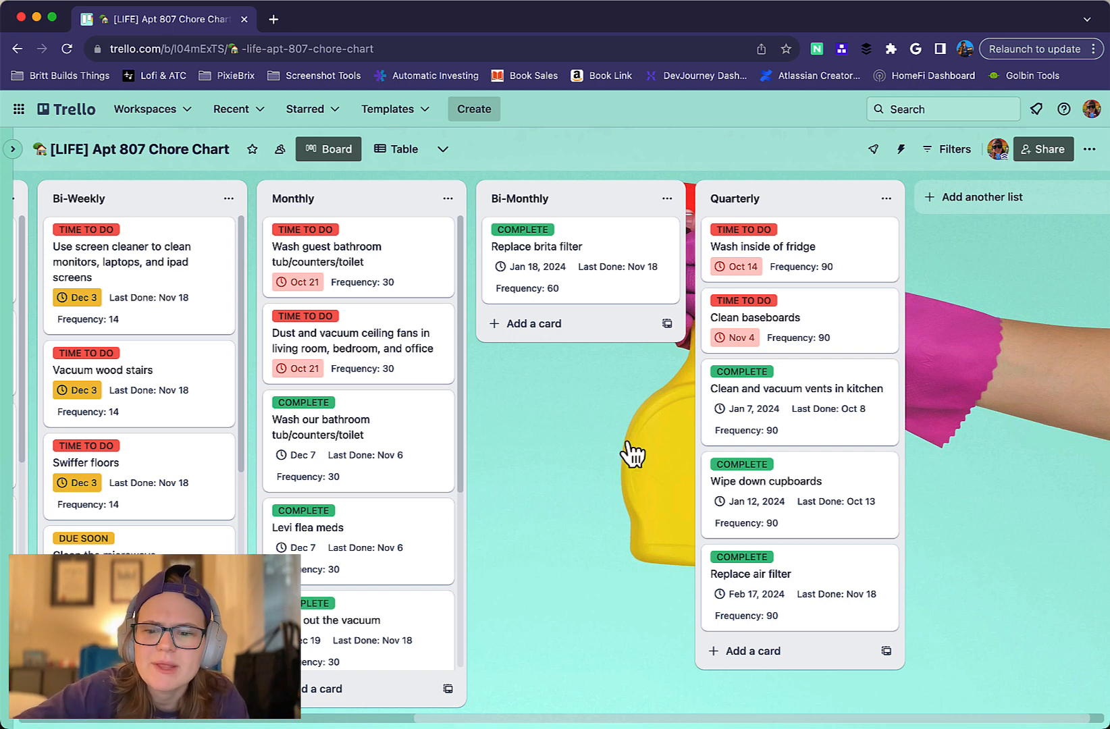
mouse_move(815, 585)
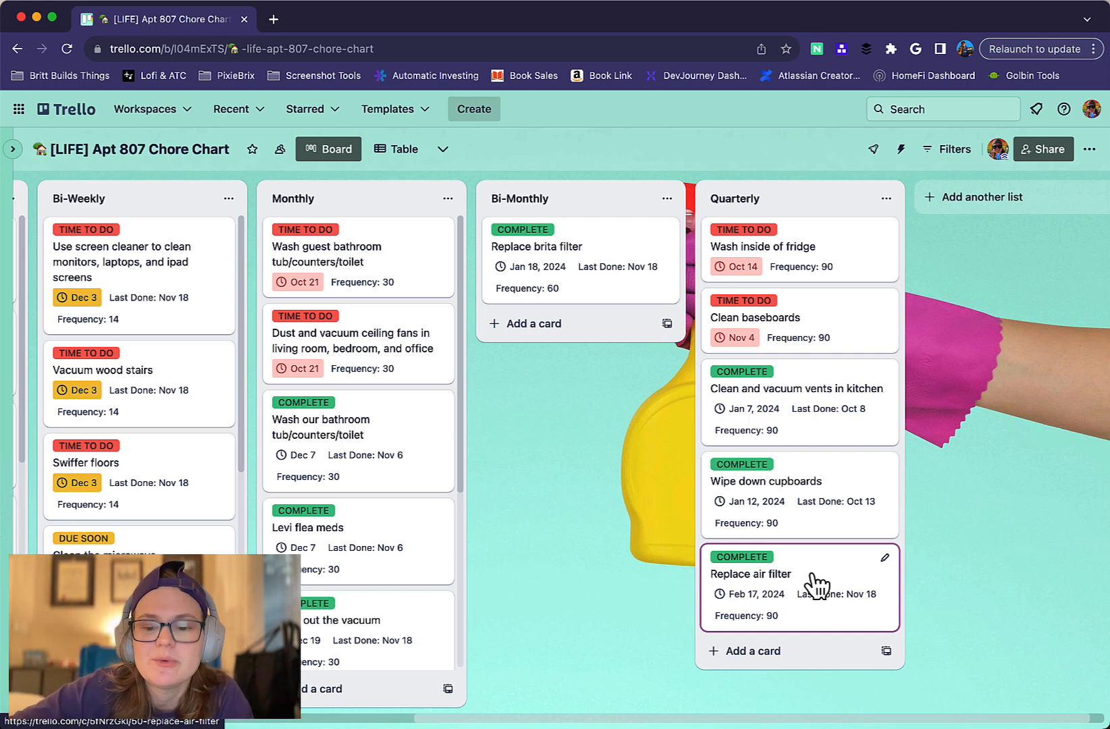
mouse_move(870, 616)
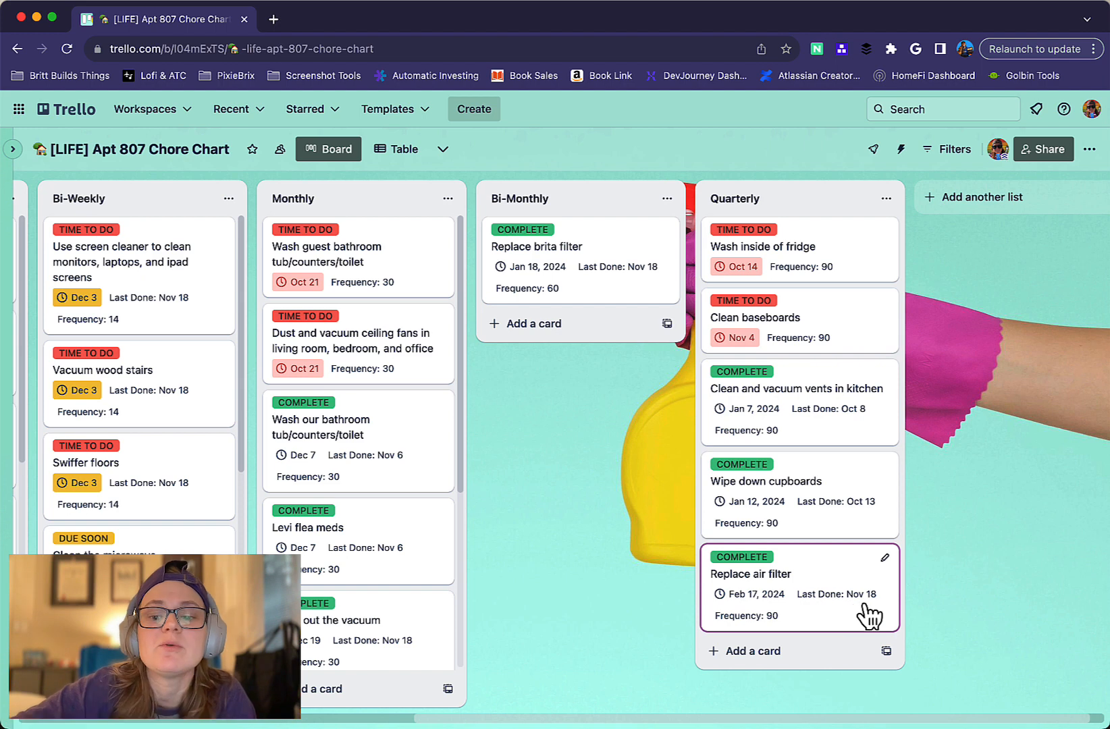
mouse_move(850, 603)
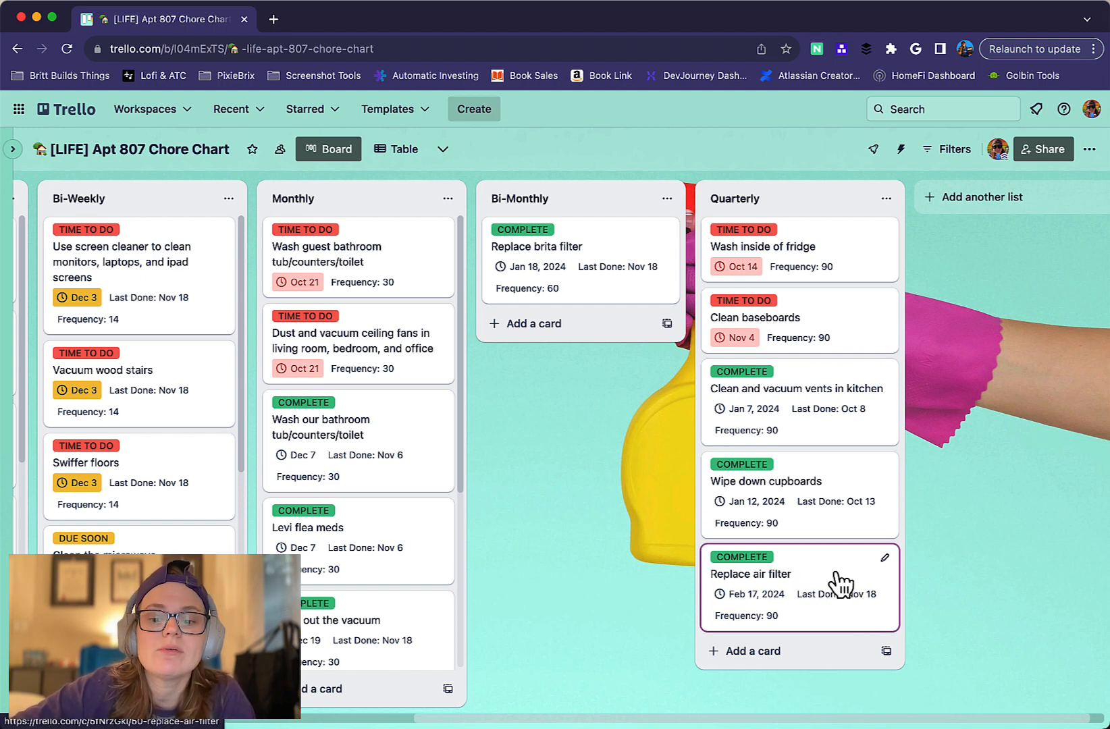
mouse_move(854, 588)
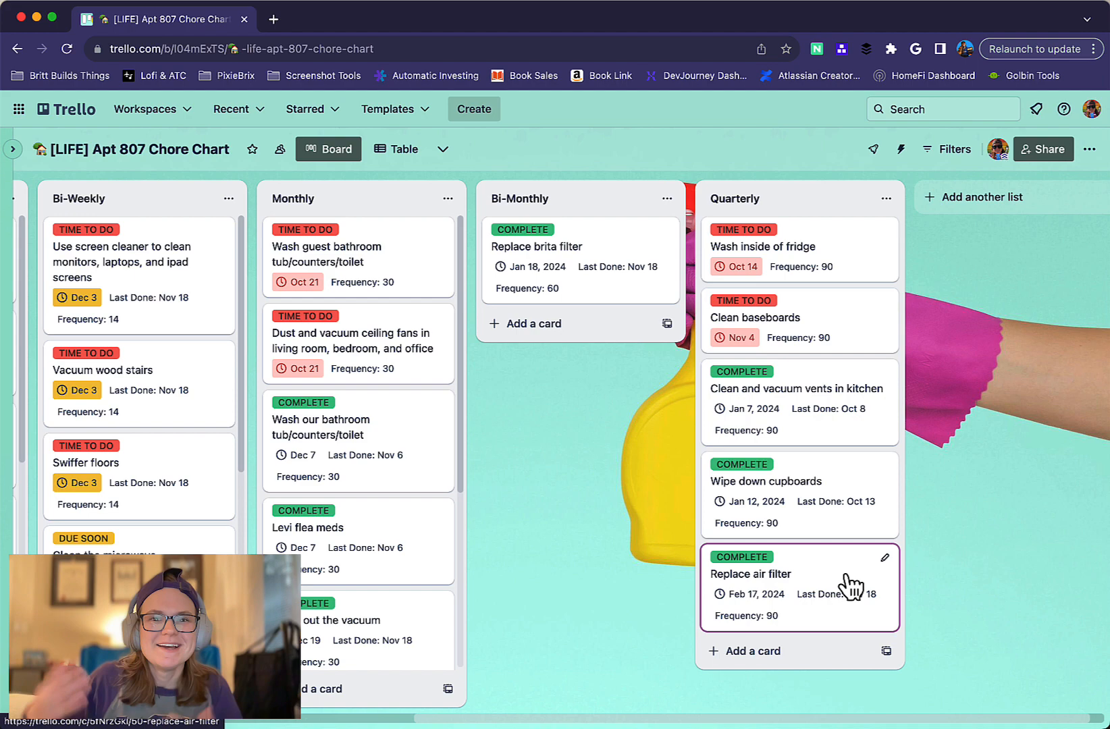
scroll("left", 3)
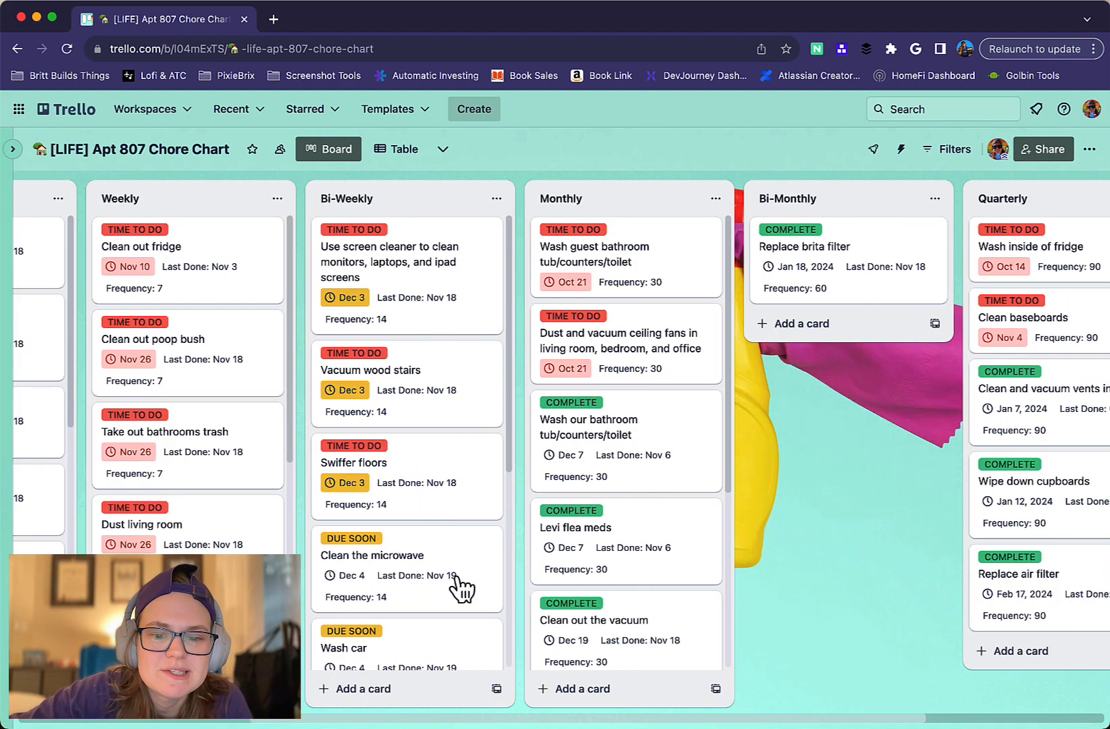
scroll("left", 3)
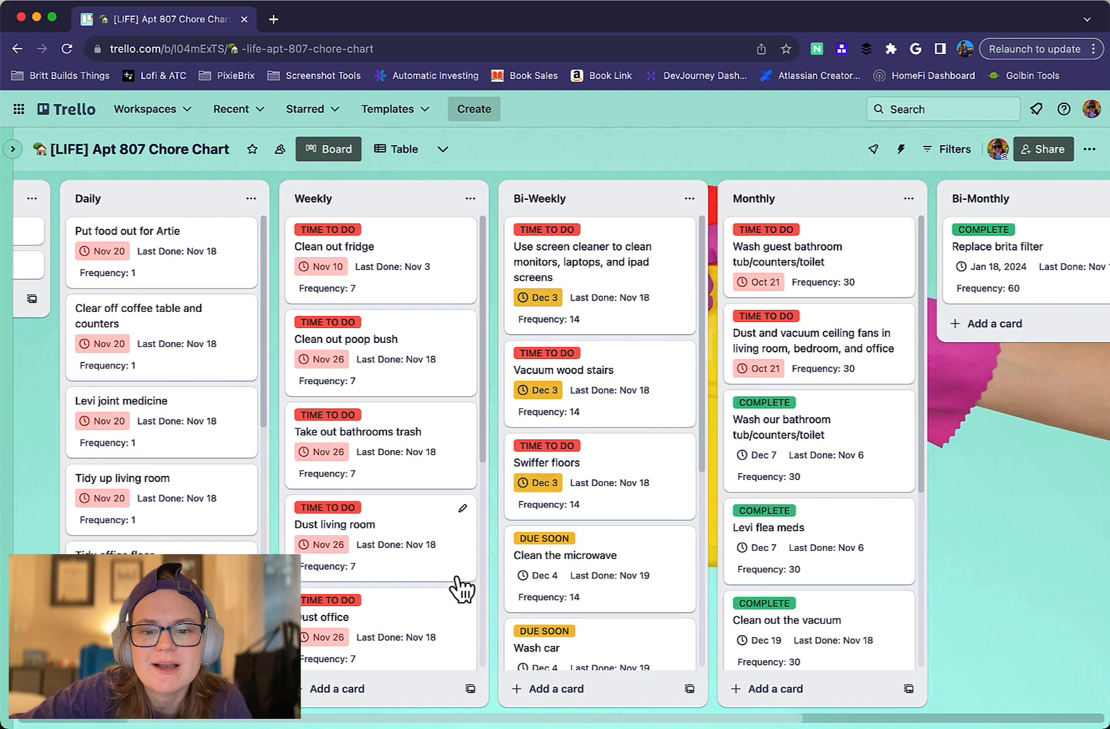
scroll("left", 3)
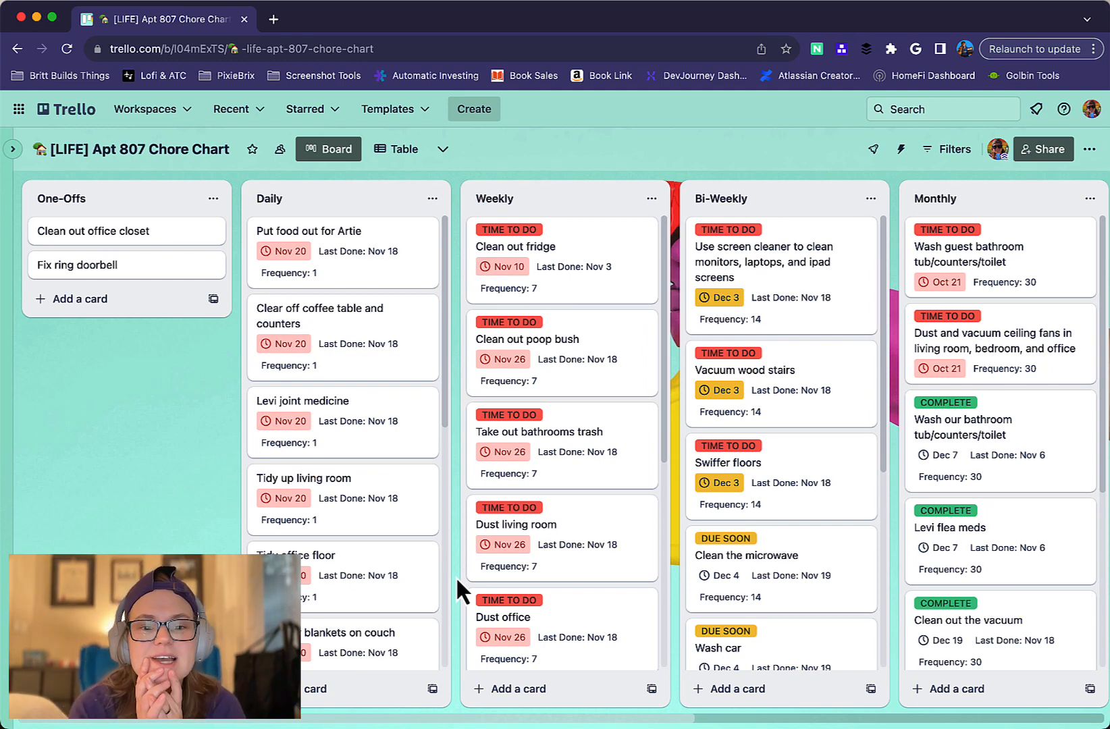
mouse_move(40, 418)
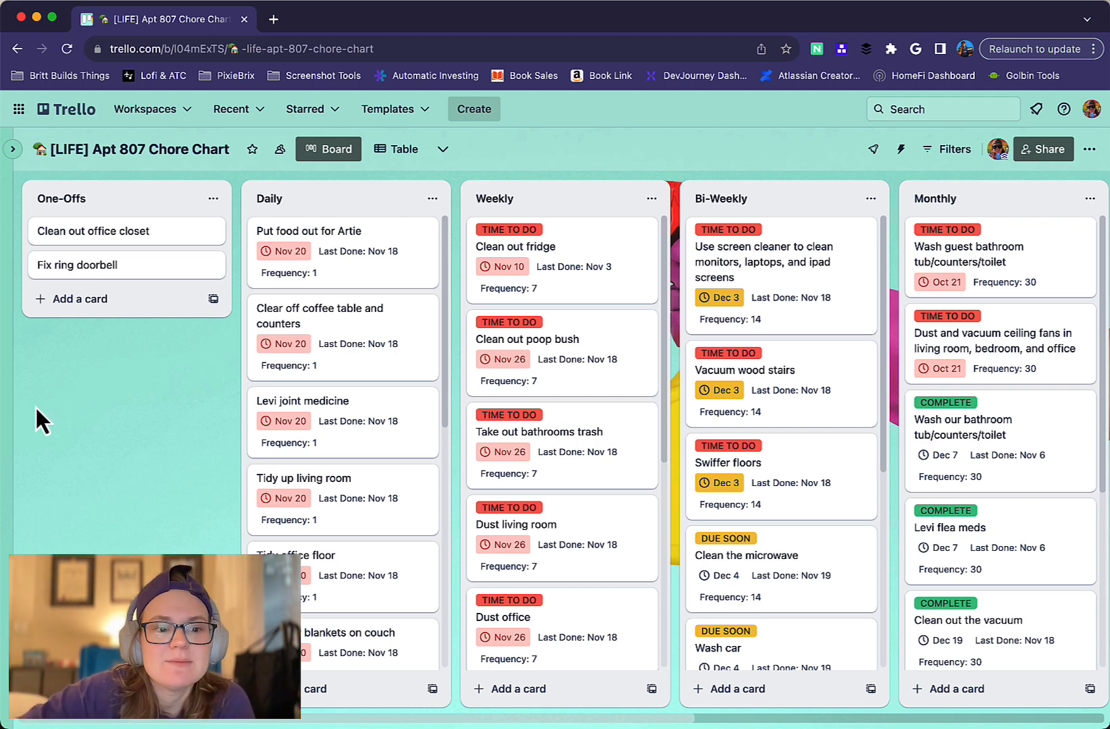
mouse_move(80, 298)
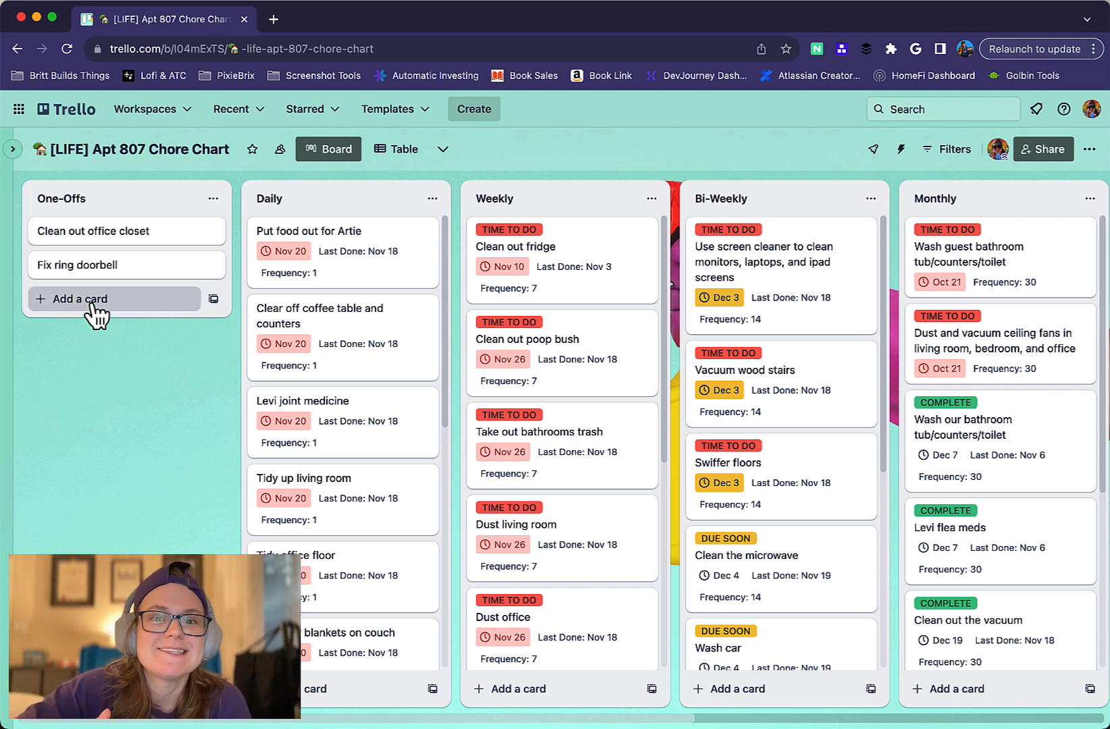
mouse_move(165, 425)
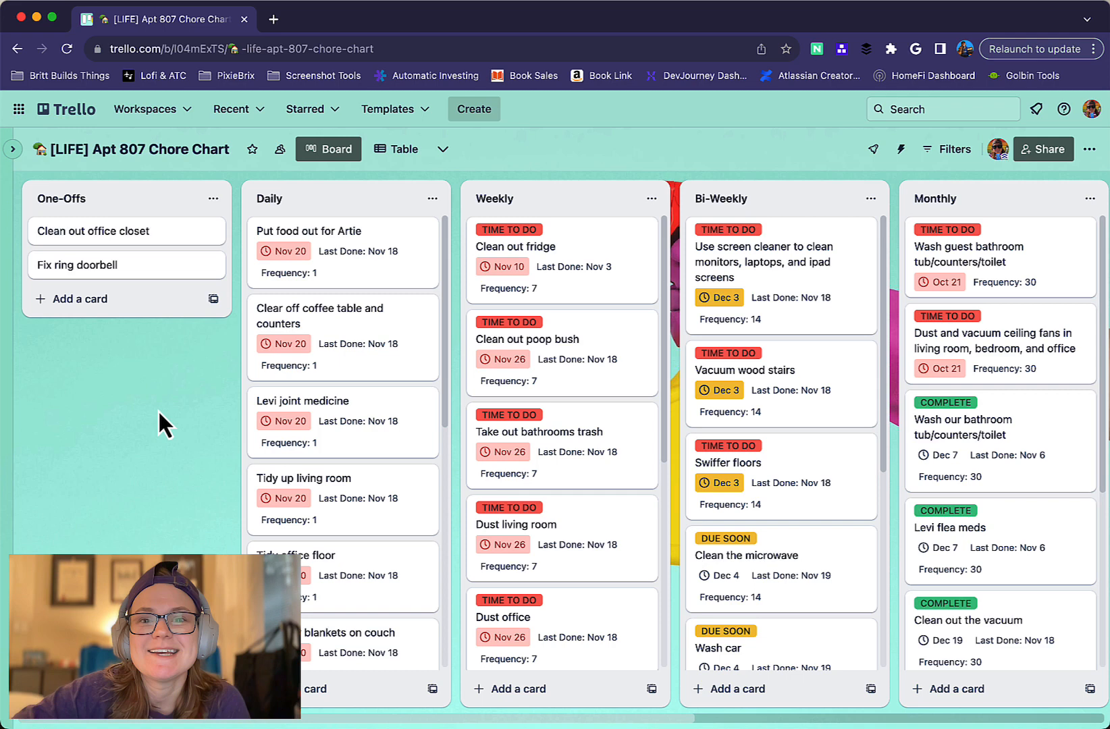
mouse_move(181, 427)
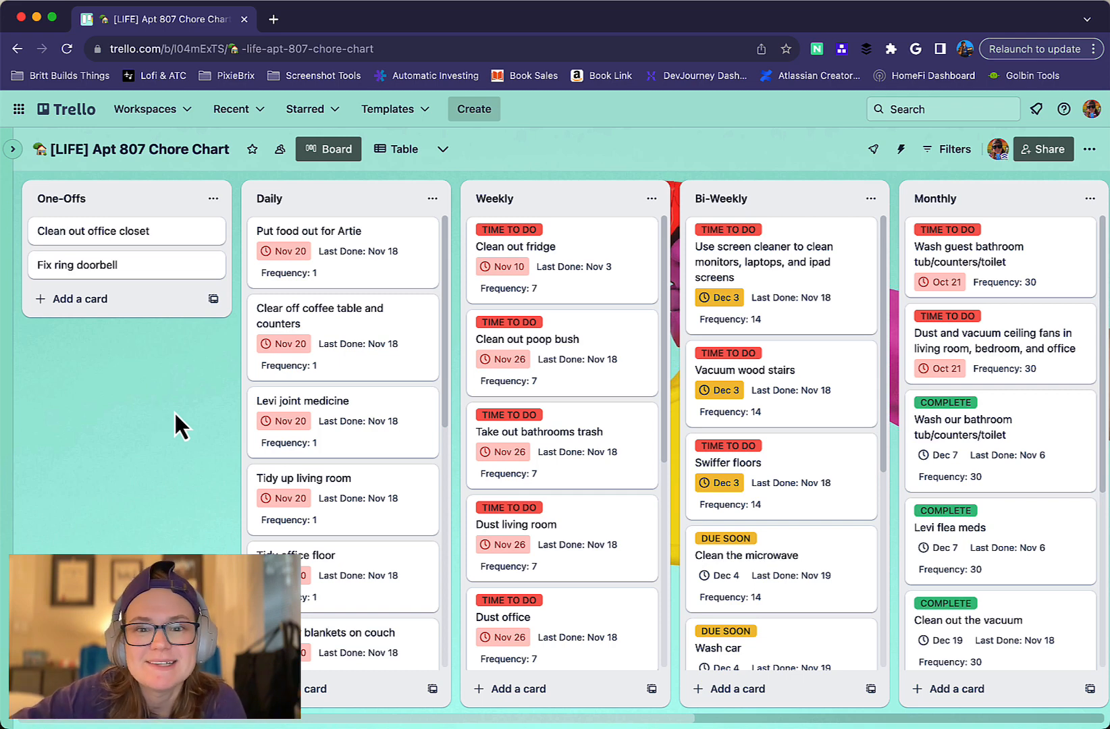
scroll("right", 3)
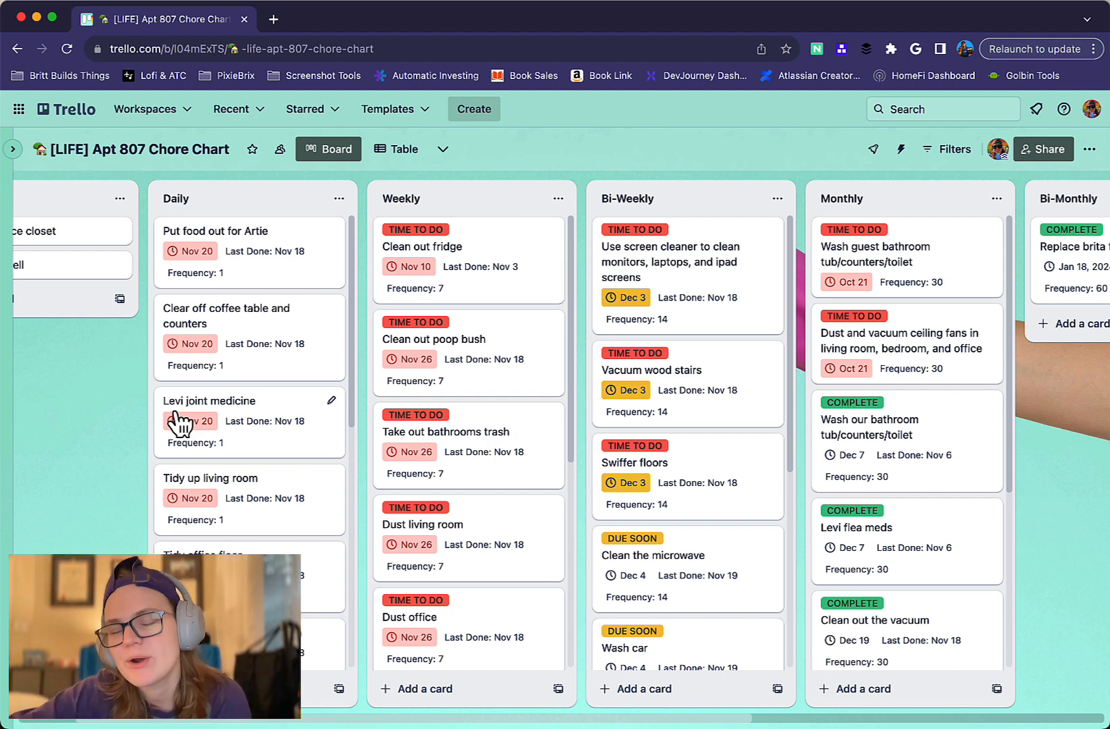
mouse_move(550, 402)
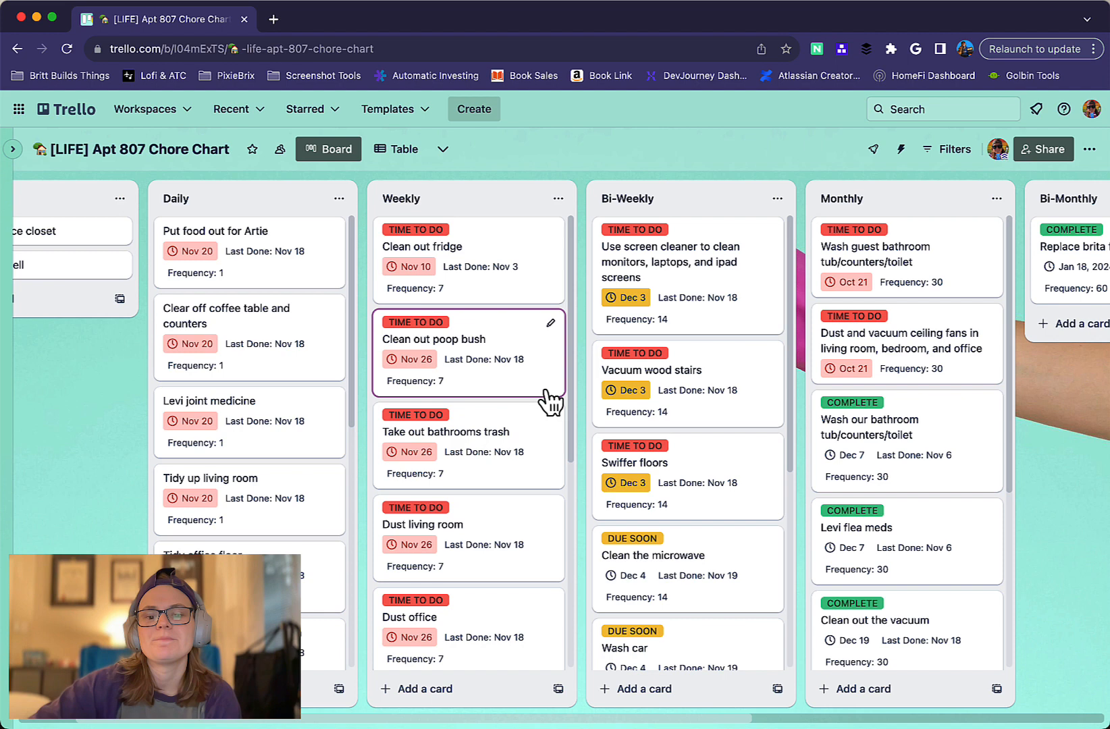